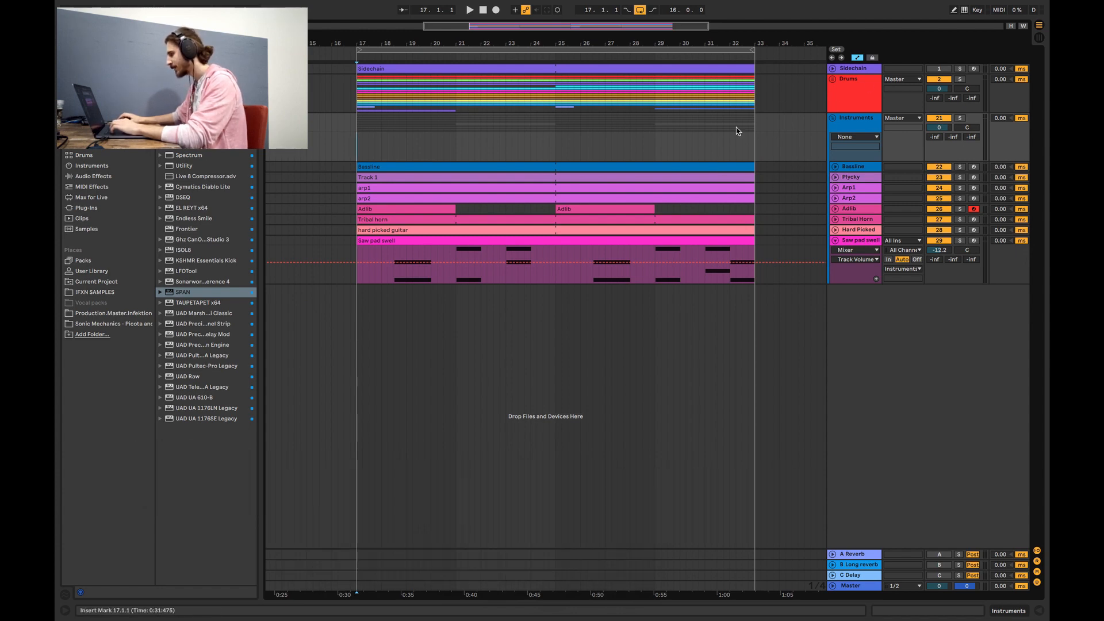
Group Kick1, Kick2 and Bassline into a new yellow group named 'low'
{"action": "left_click", "coordinate": [836, 78]}
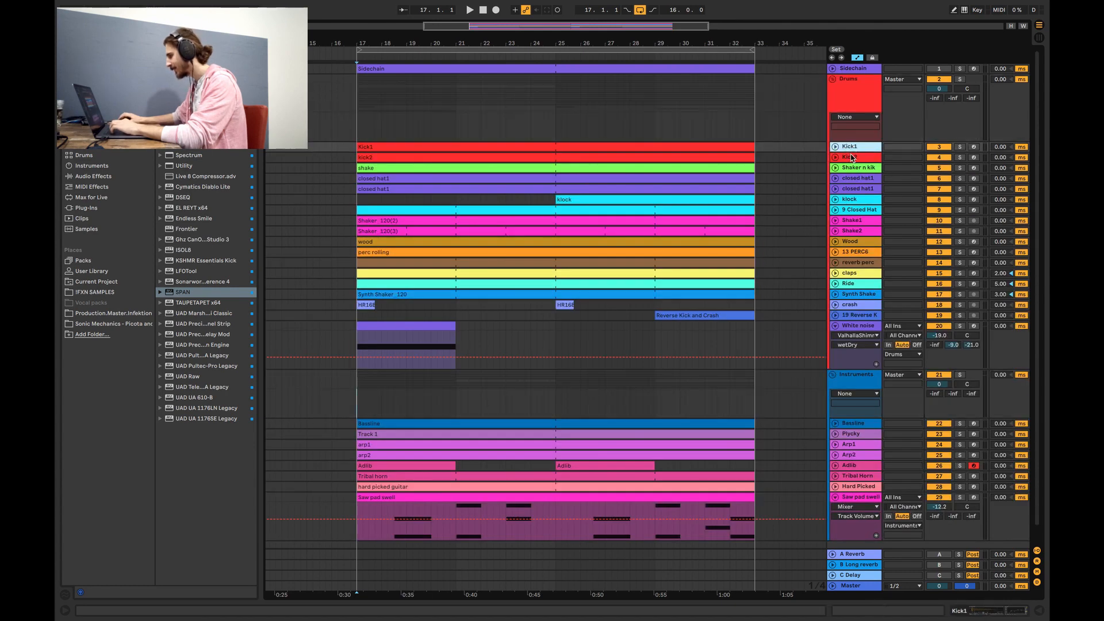
{"action": "left_click", "coordinate": [853, 157]}
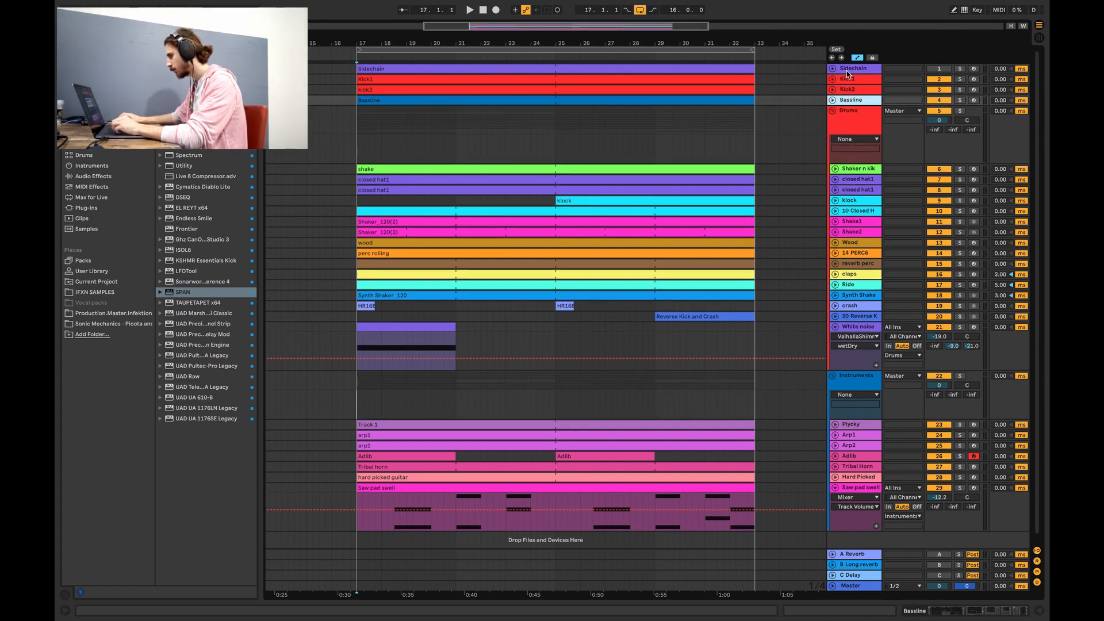
{"action": "right_click", "coordinate": [852, 78]}
{"action": "type", "text": "low"}
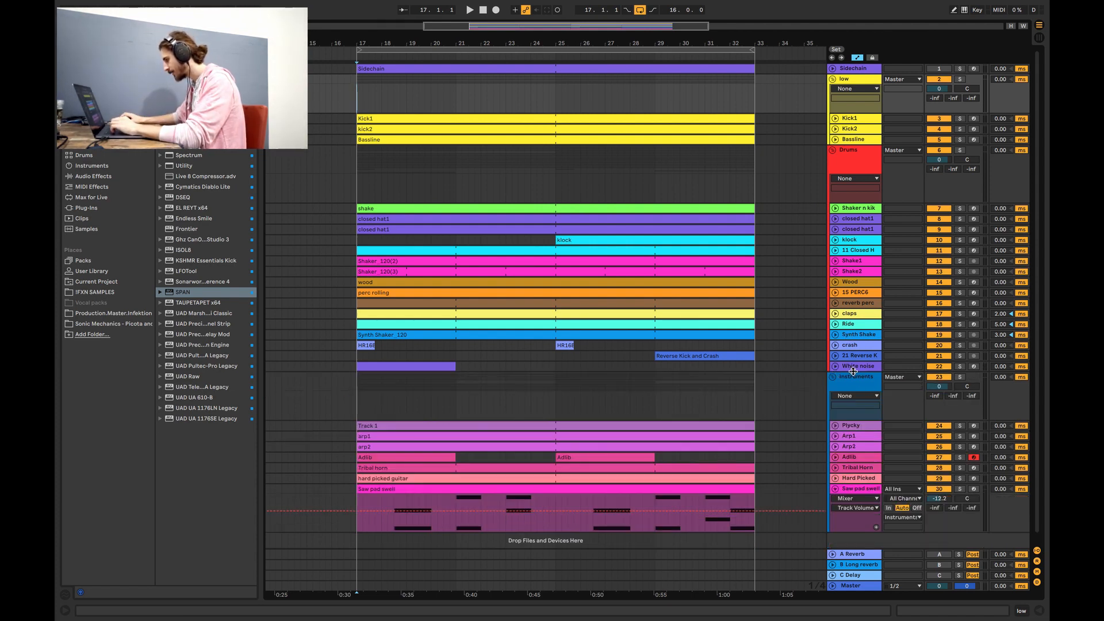
Colour Drums and its tracks pink, fold the groups, and make Instruments orange
{"action": "left_click", "coordinate": [853, 149]}
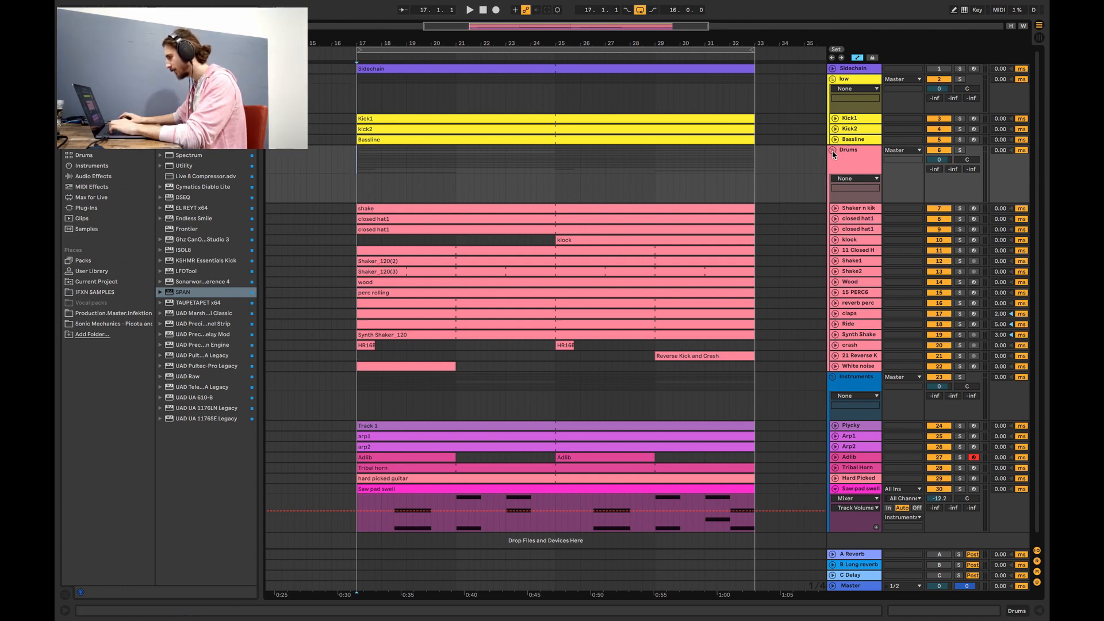
{"action": "left_click", "coordinate": [834, 151]}
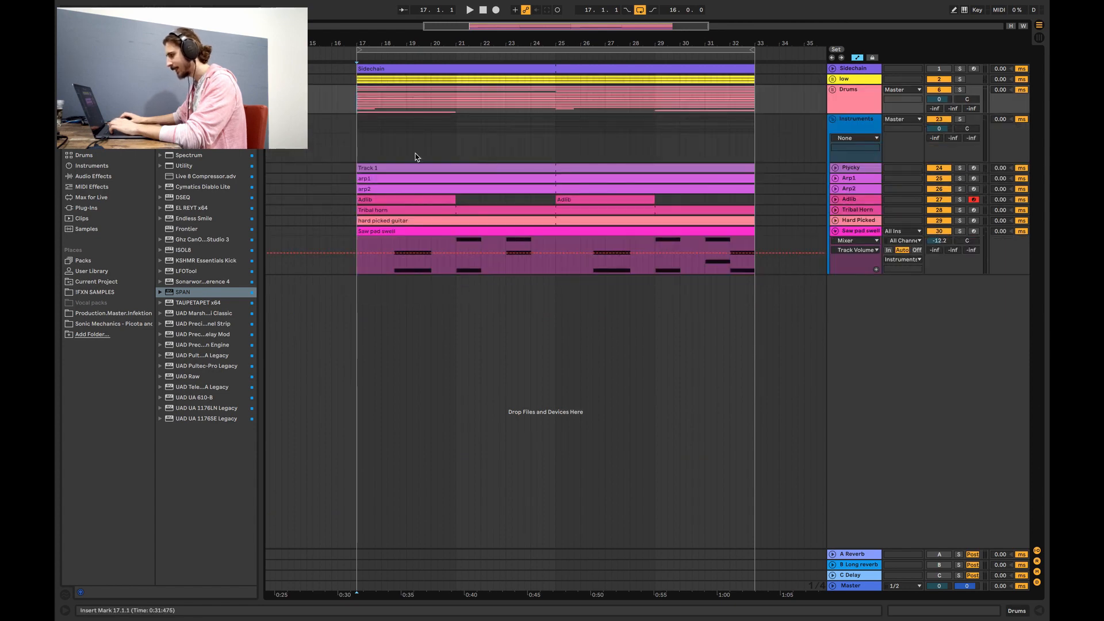
{"action": "left_click", "coordinate": [856, 119]}
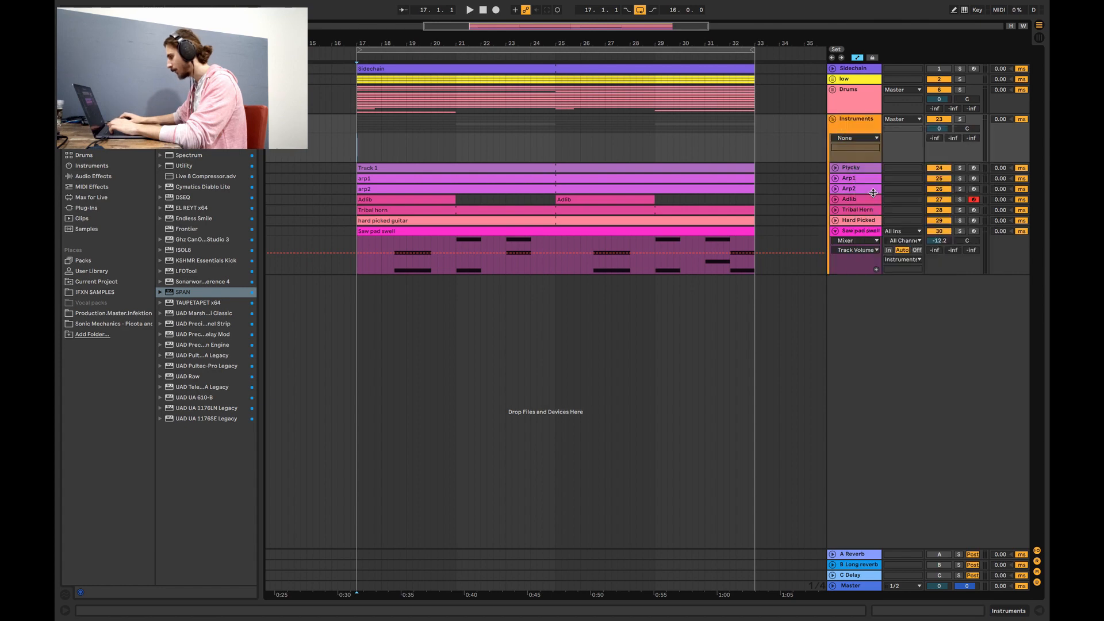
{"action": "right_click", "coordinate": [856, 119]}
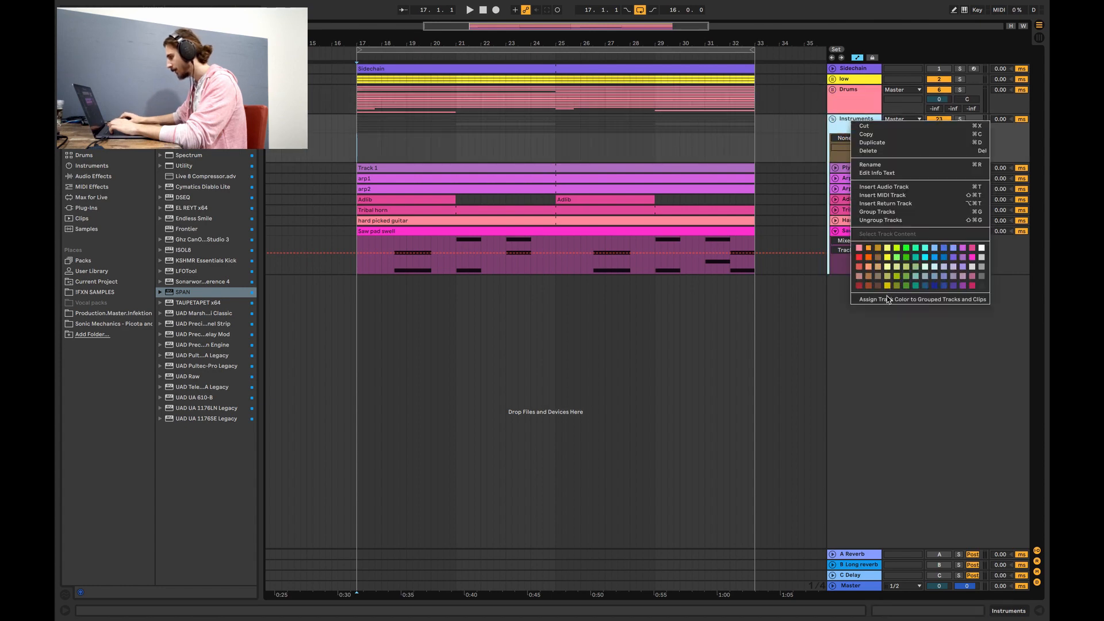
Apply the orange to all Instruments tracks and clips, then show the mixer
{"action": "left_click", "coordinate": [859, 256]}
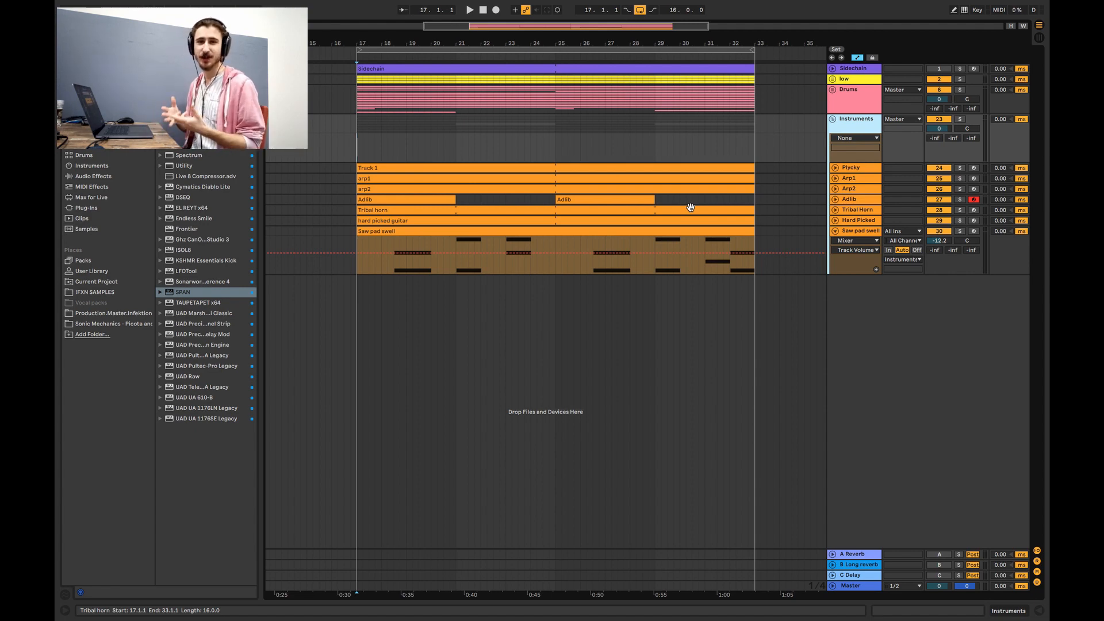
{"action": "double_click", "coordinate": [182, 291]}
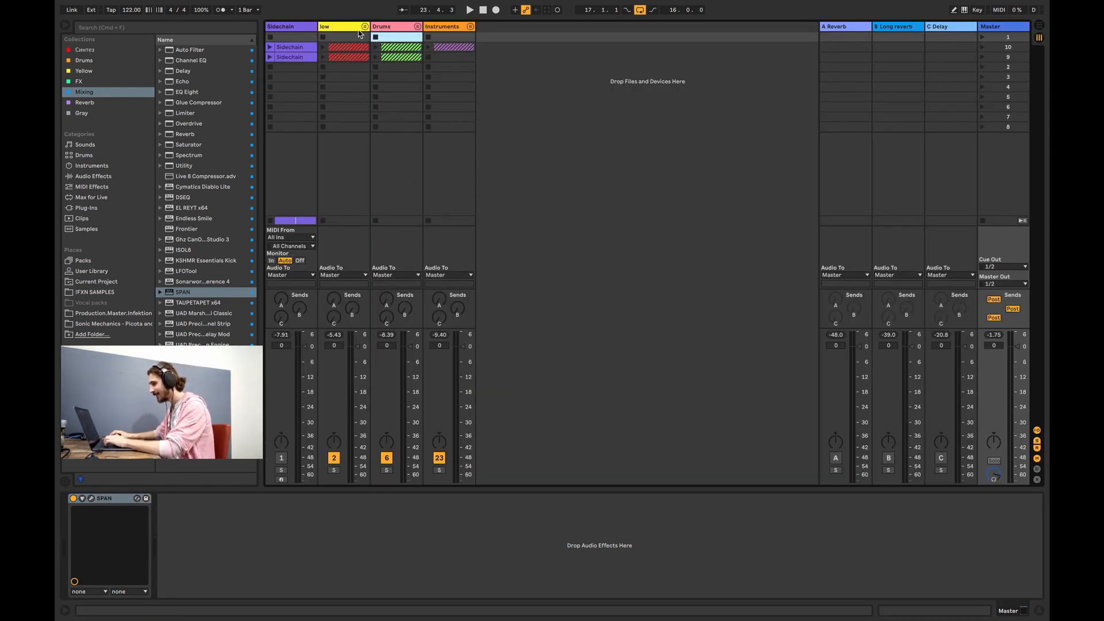
Unfold the low group in the mixer and show Kick2's sampler and EQ Eight
{"action": "left_click", "coordinate": [469, 9]}
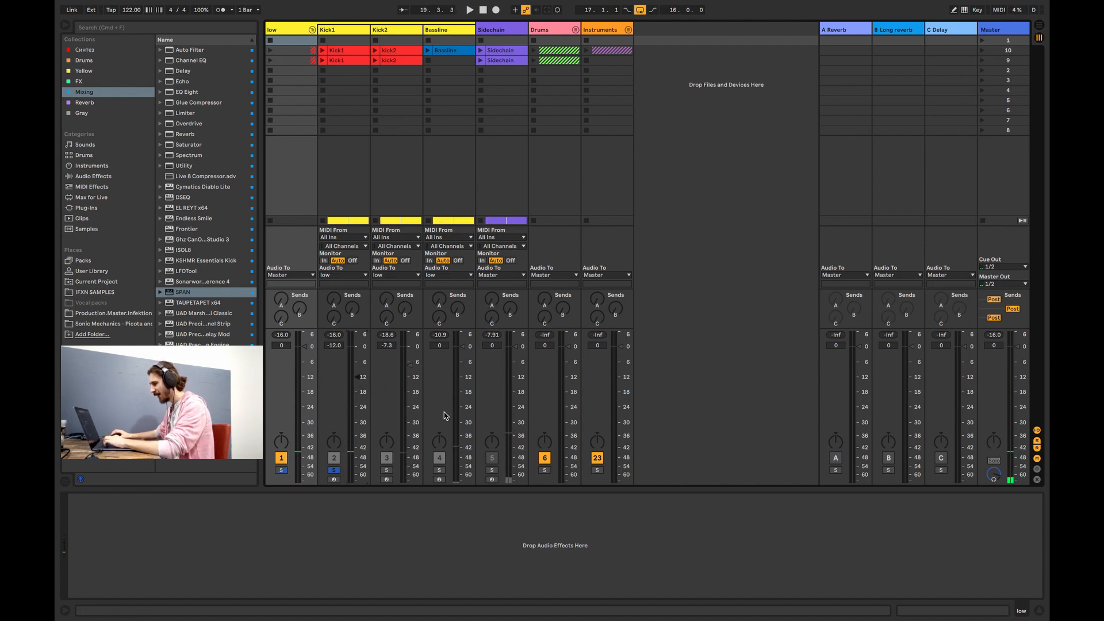
{"action": "left_click", "coordinate": [469, 9]}
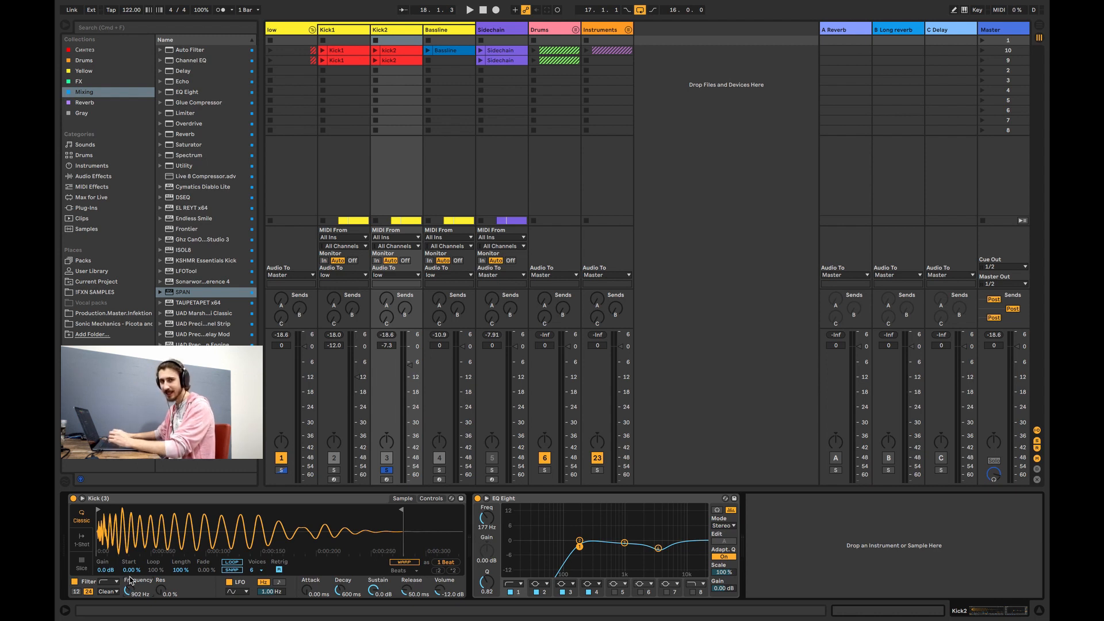
Set Kick2 to -12.0 dB to match Kick1 and remove Kick1's EQ Eight
{"action": "left_click", "coordinate": [333, 470]}
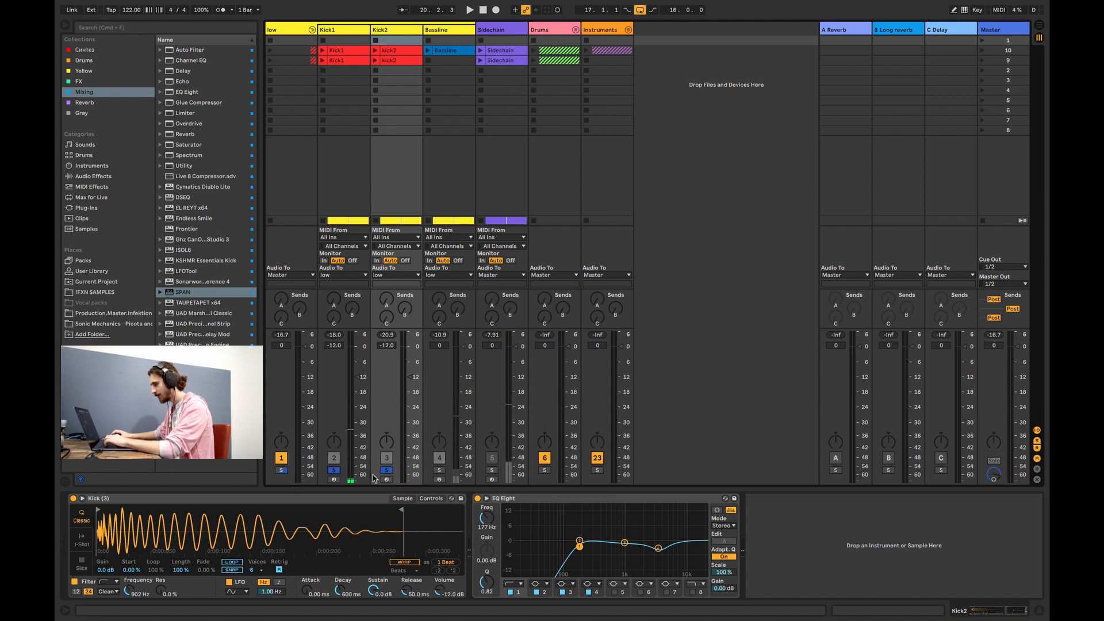
{"action": "left_click", "coordinate": [323, 50]}
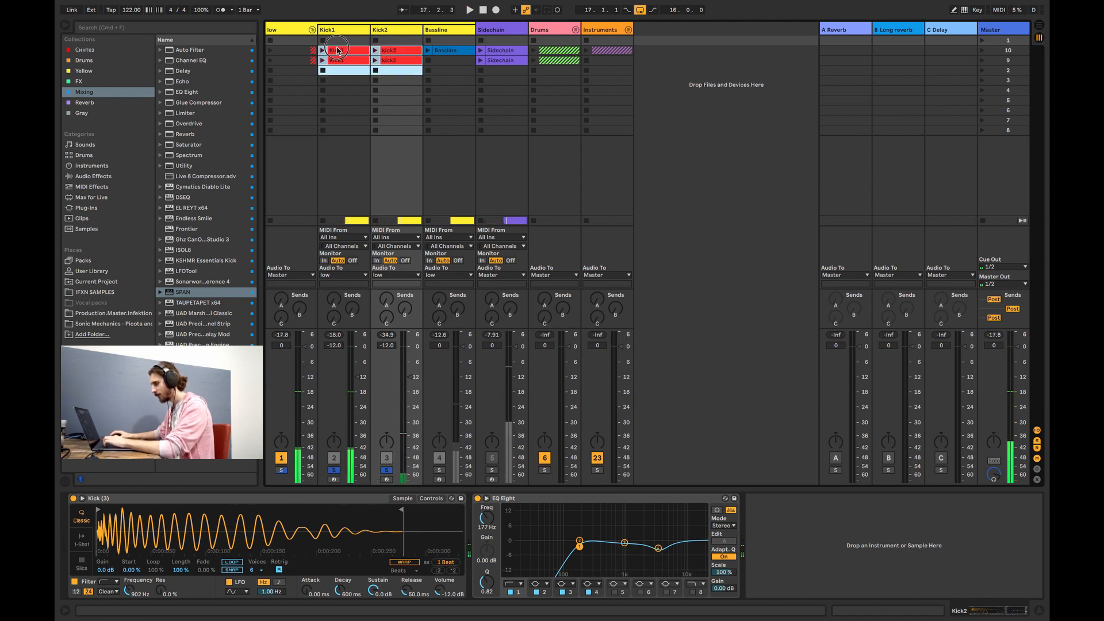
{"action": "left_click", "coordinate": [335, 50]}
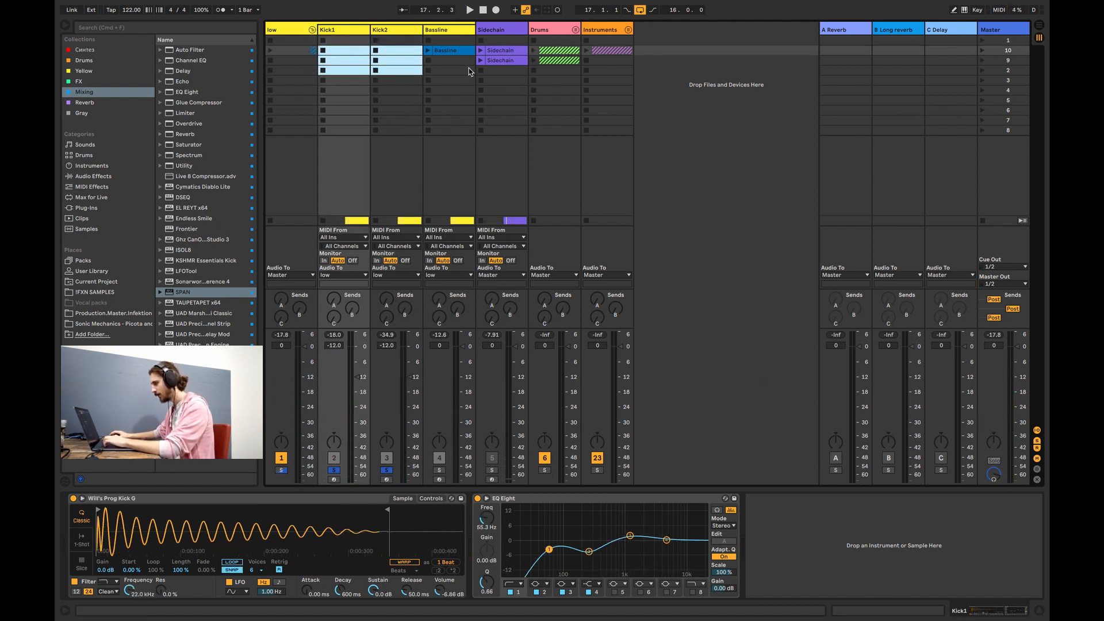
{"action": "left_click", "coordinate": [469, 9]}
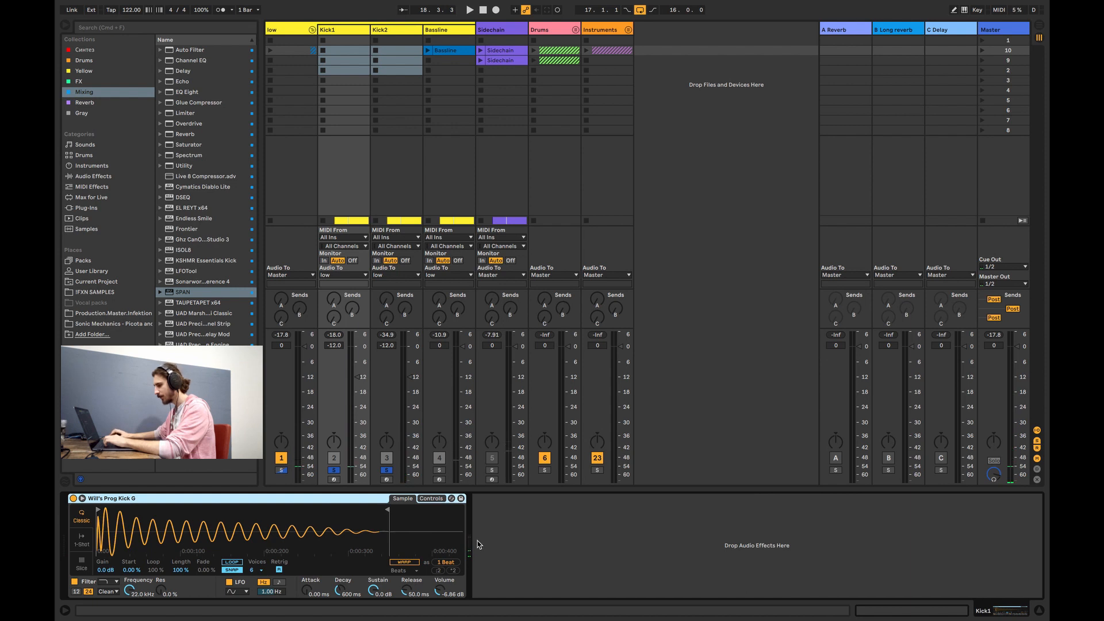
Lower the Bassline to -25.6 dB and return to the arrangement with low unfolded
{"action": "left_click", "coordinate": [469, 9]}
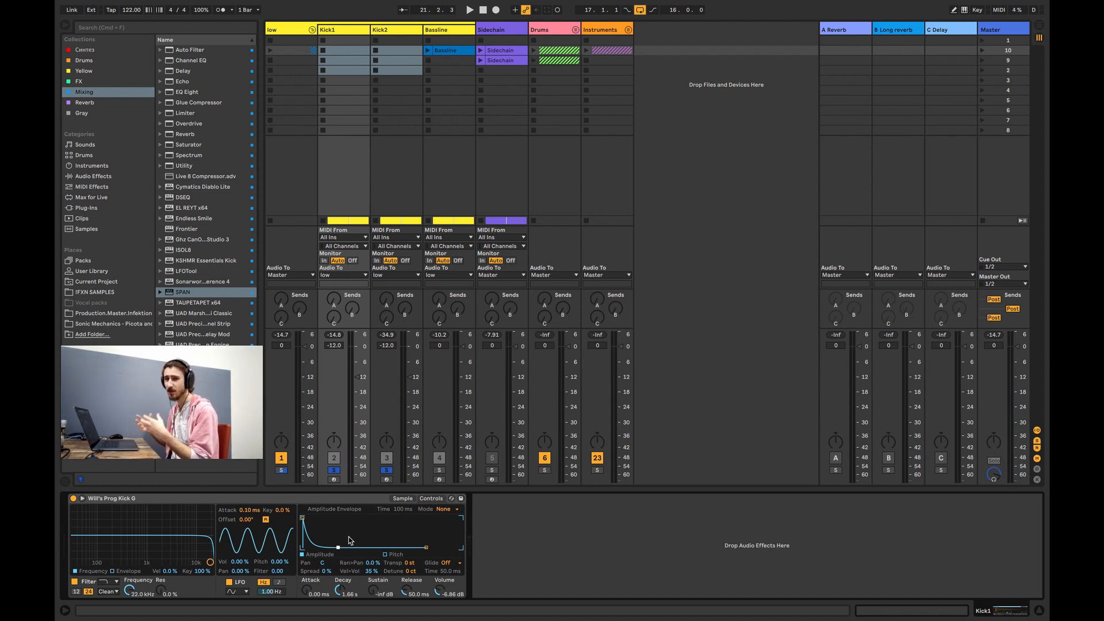
{"action": "mouse_move", "coordinate": [556, 471]}
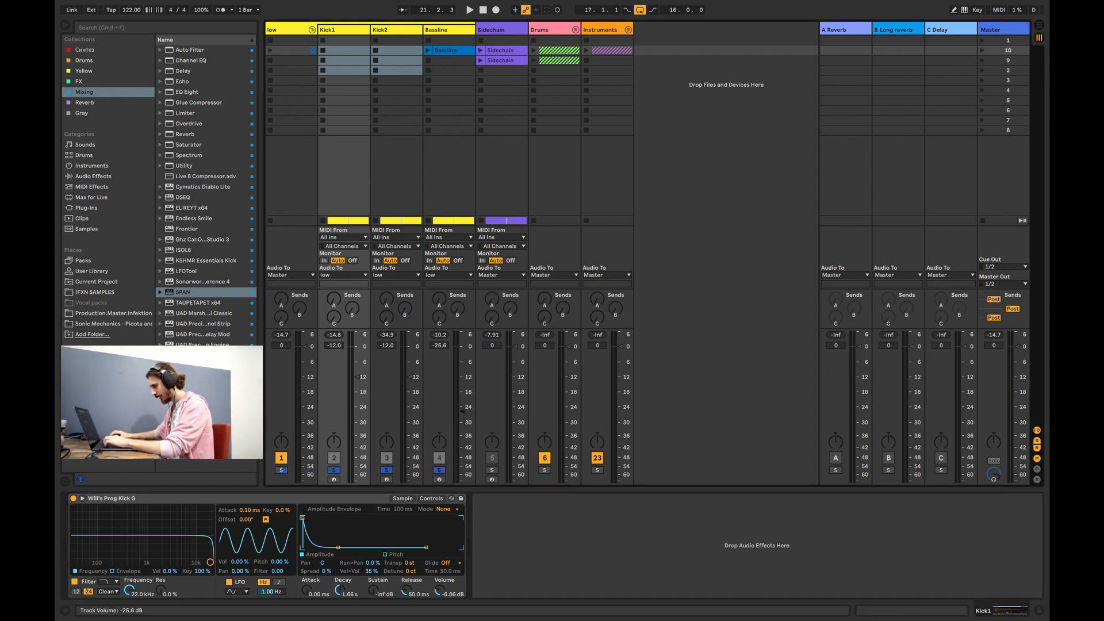
{"action": "left_click", "coordinate": [468, 9]}
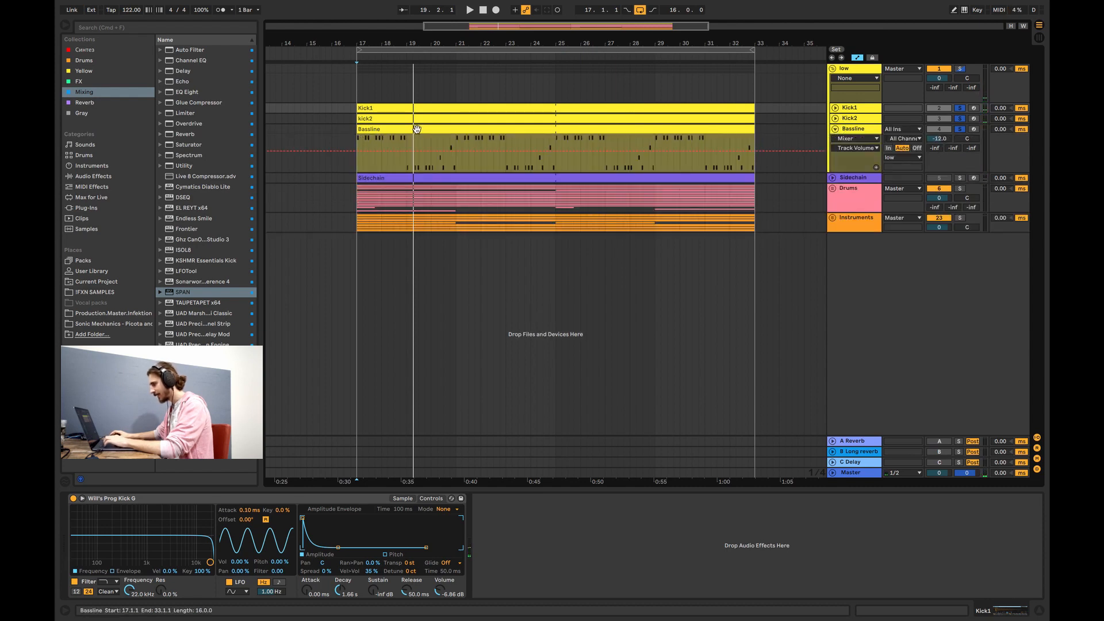
Check Bassline velocities, set bassline -18 dB, chords and arps -24 dB, arps panned apart
{"action": "double_click", "coordinate": [415, 129]}
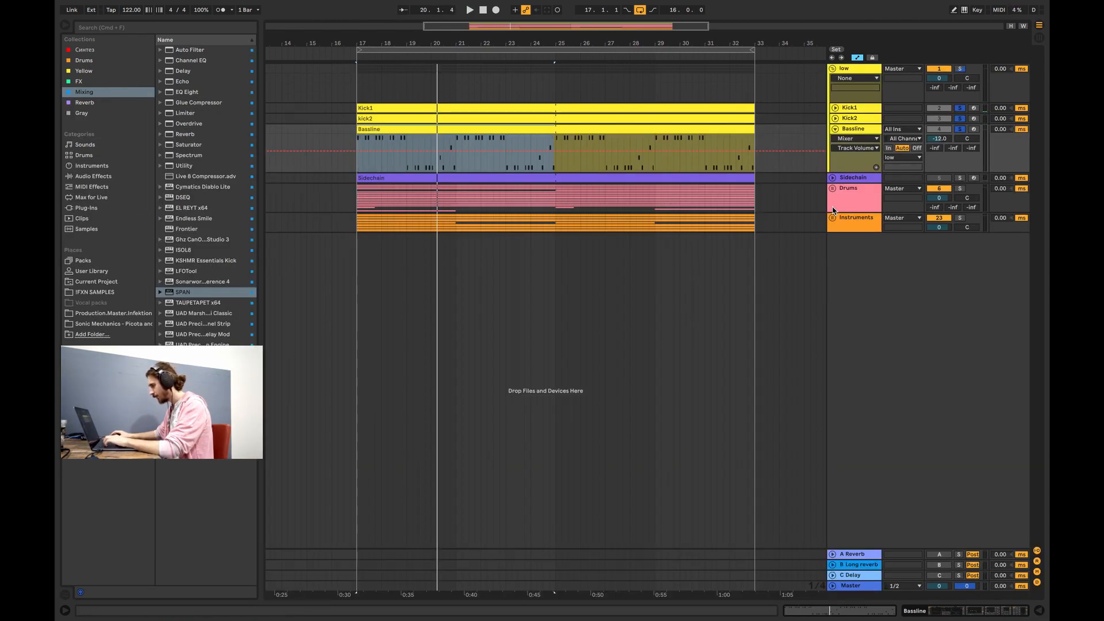
{"action": "left_click", "coordinate": [833, 217]}
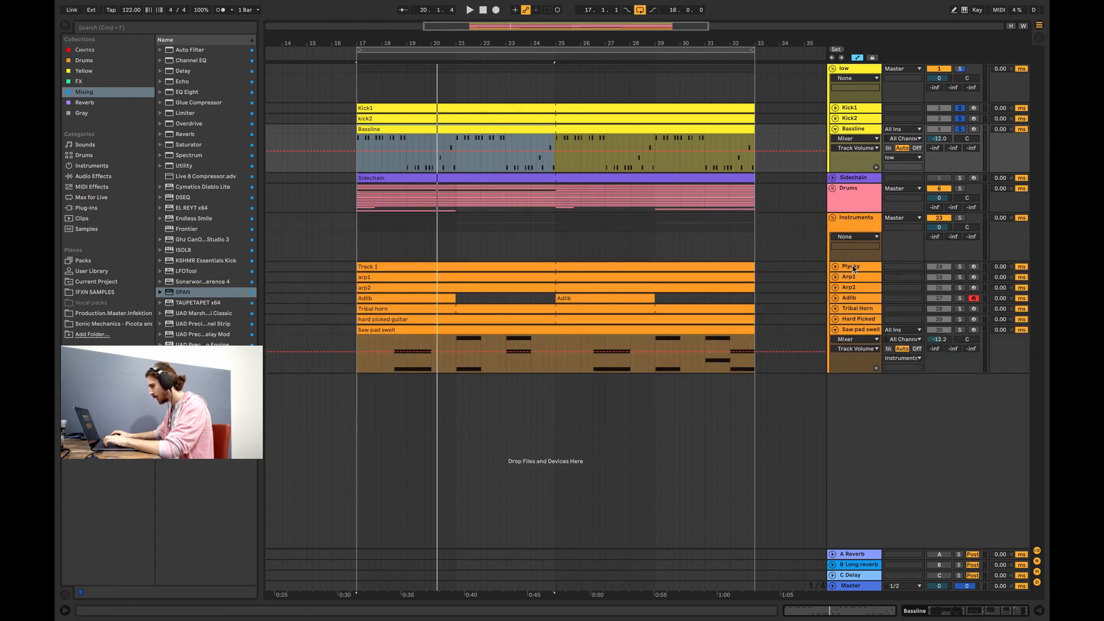
{"action": "left_click", "coordinate": [359, 50]}
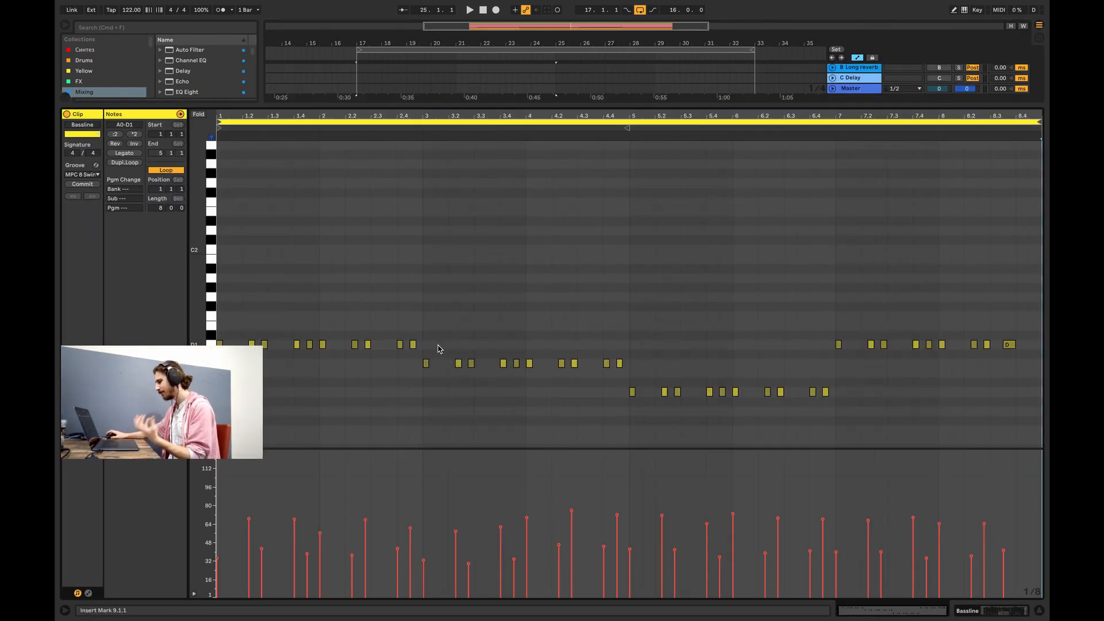
{"action": "mouse_move", "coordinate": [450, 499]}
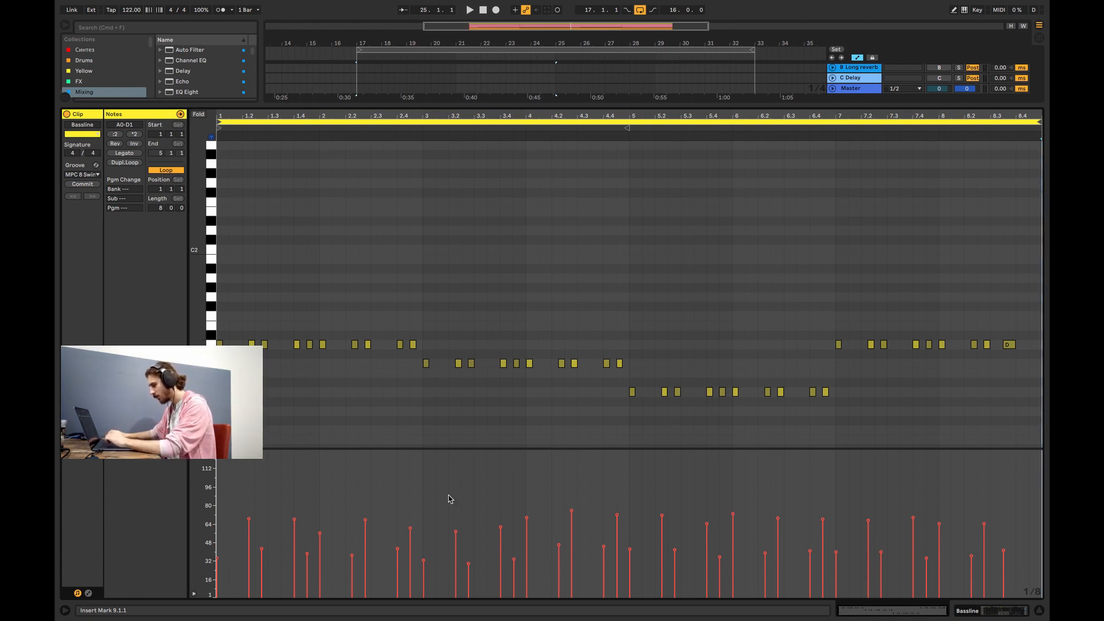
{"action": "mouse_move", "coordinate": [417, 493]}
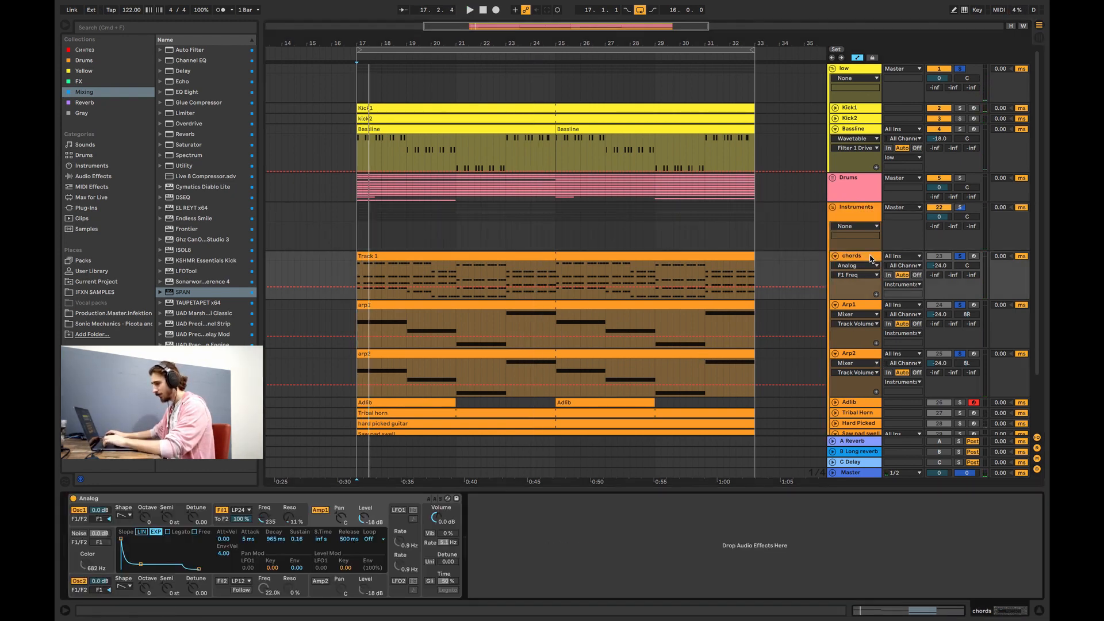
Low-cut the chords with EQ Eight and set Adlib, Tribal Horn and Hard Picked levels
{"action": "double_click", "coordinate": [187, 92]}
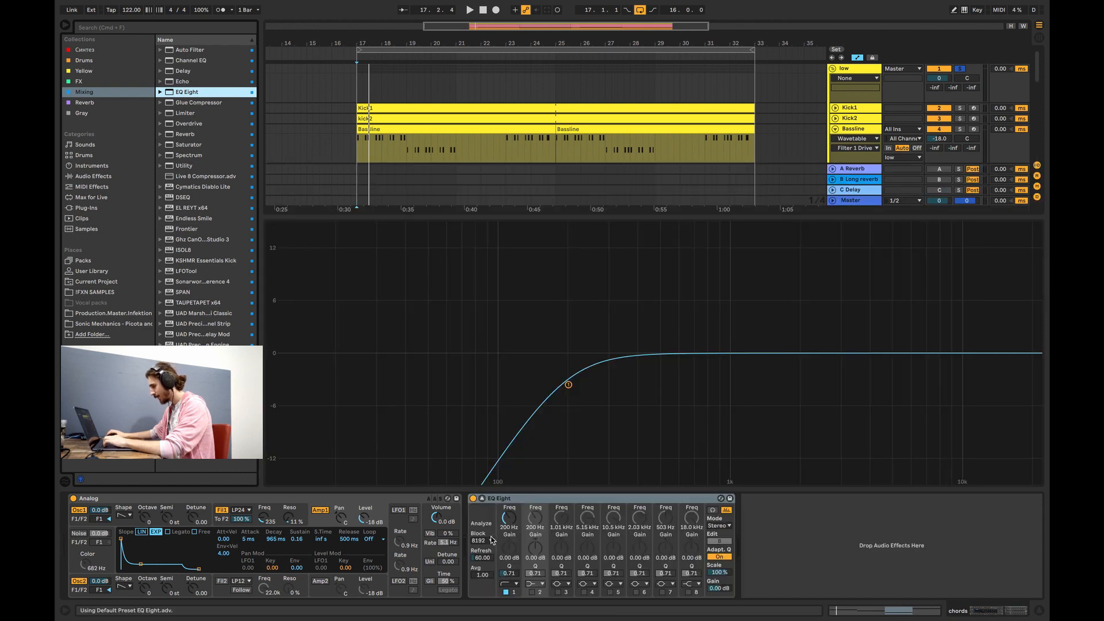
{"action": "left_click", "coordinate": [508, 518]}
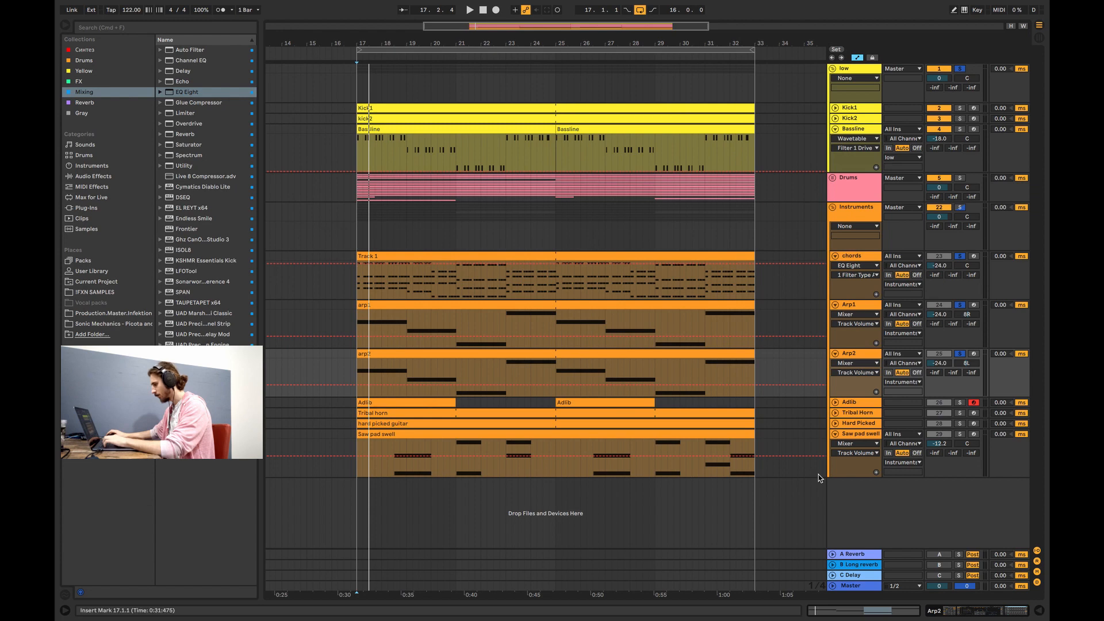
{"action": "left_click", "coordinate": [470, 9]}
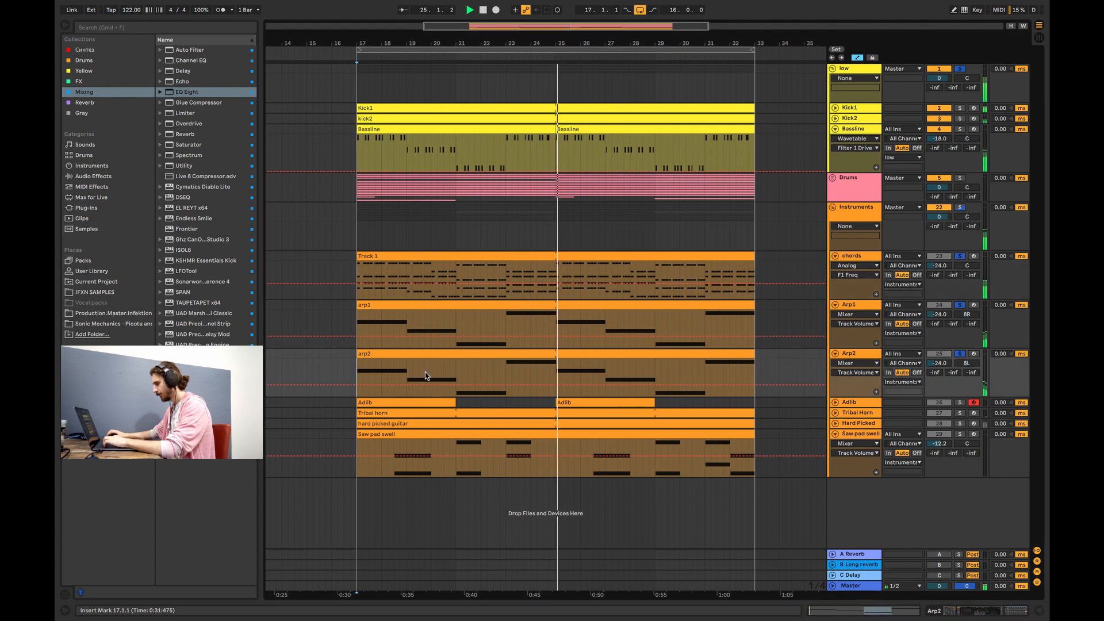
{"action": "left_click", "coordinate": [835, 402]}
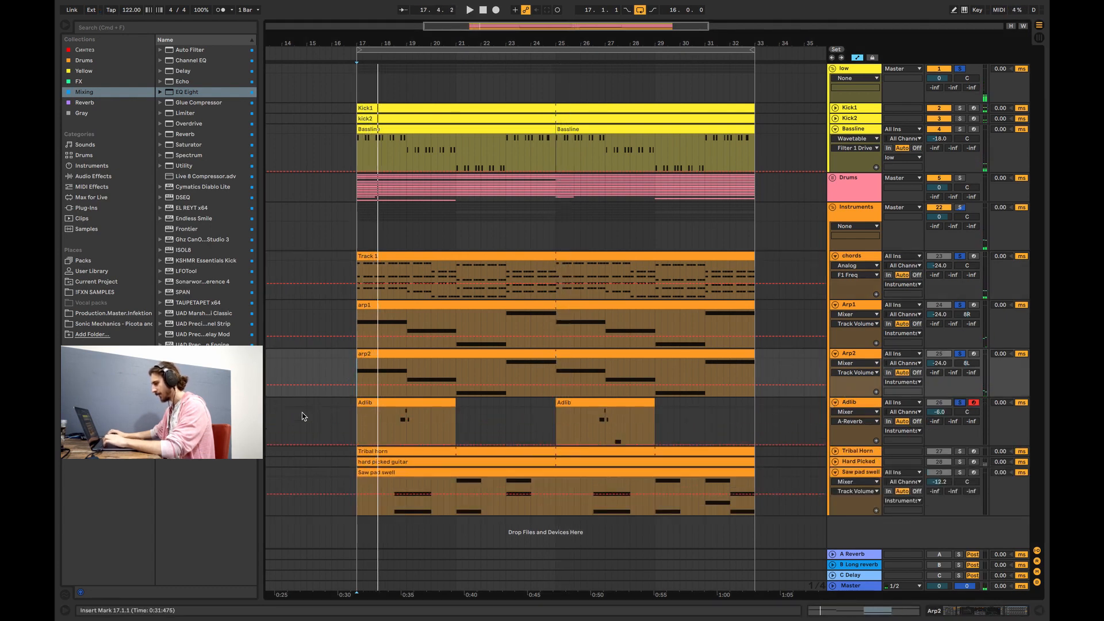
{"action": "left_click", "coordinate": [858, 441]}
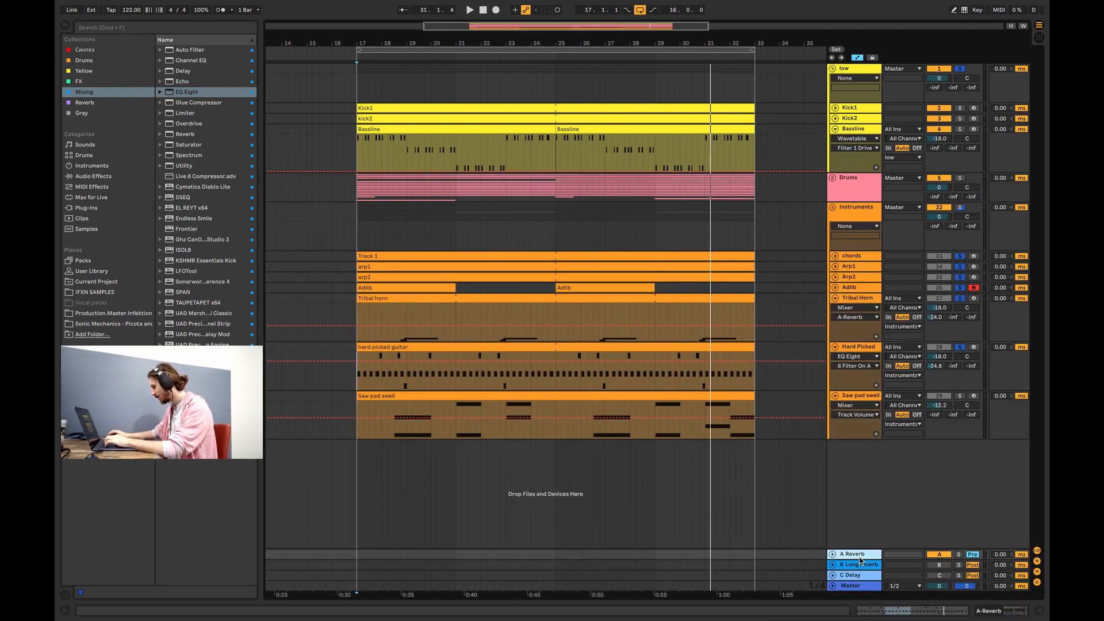
Make the C Delay return pre-fader, fold the instrument tracks and list pad presets
{"action": "left_click", "coordinate": [852, 553]}
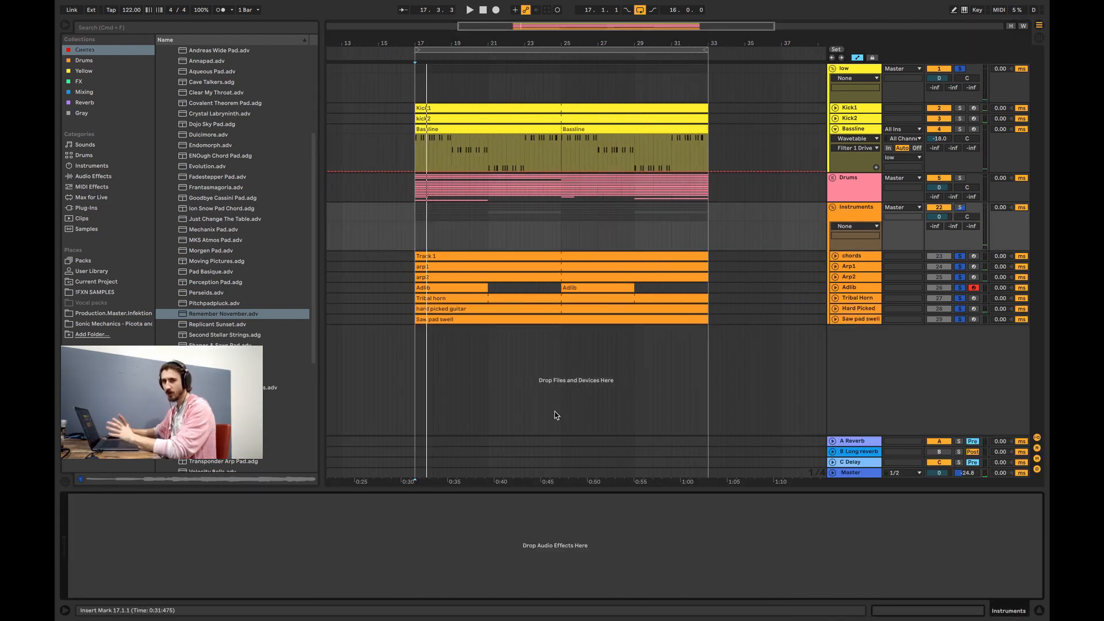
Add a Glue Compressor to Instruments sidechained from Kick1, threshold -12.1 dB, makeup 2.06 dB
{"action": "left_click", "coordinate": [84, 92]}
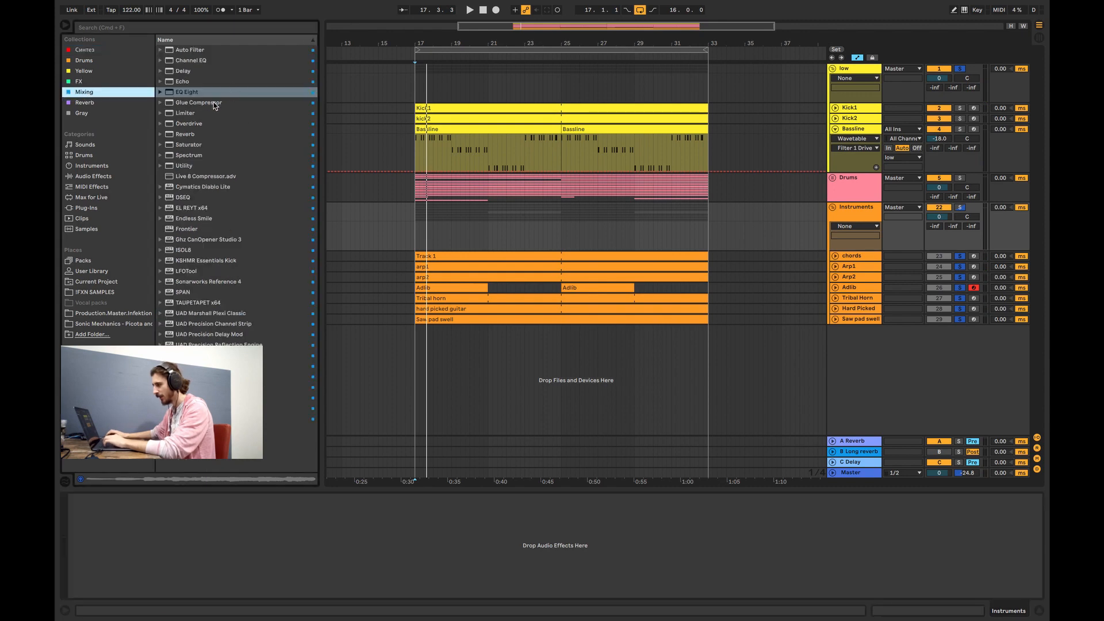
{"action": "double_click", "coordinate": [187, 92]}
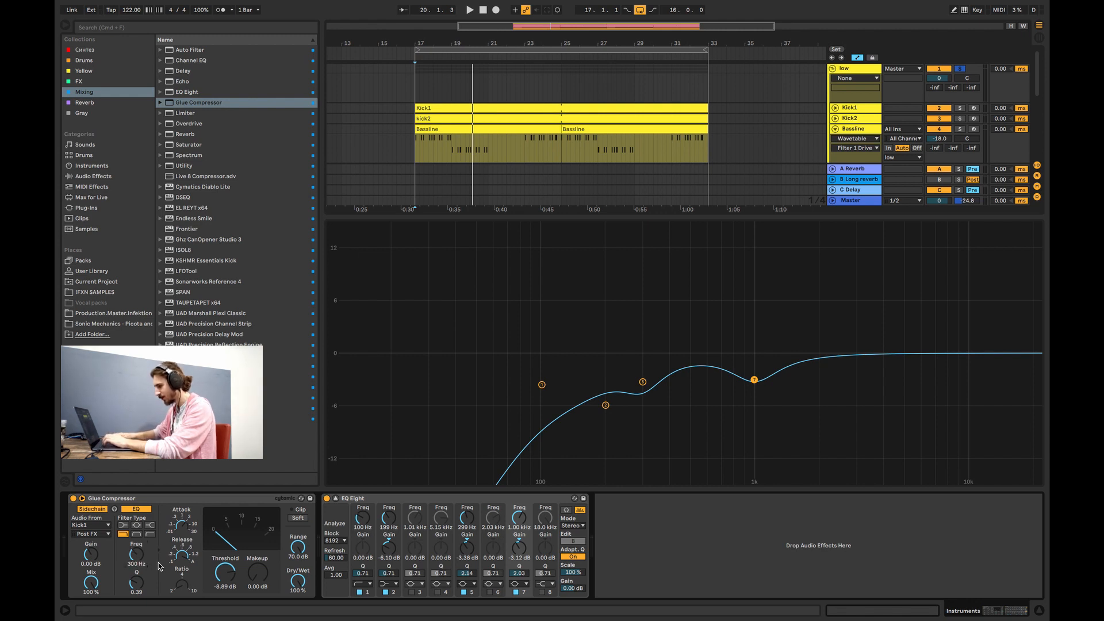
{"action": "mouse_move", "coordinate": [238, 571]}
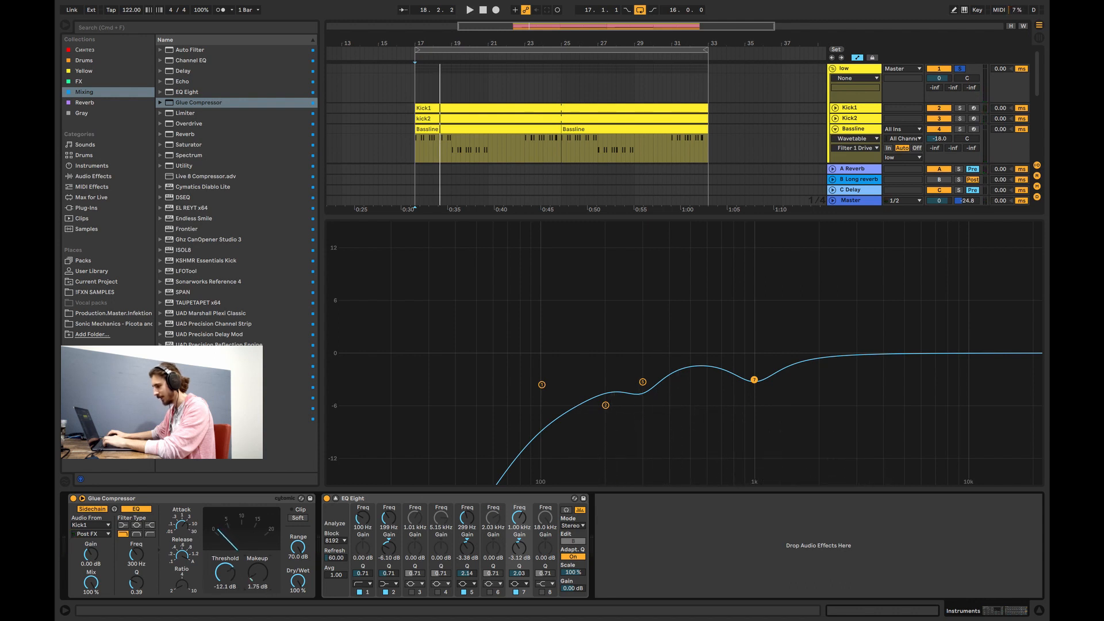
{"action": "left_click", "coordinate": [468, 9]}
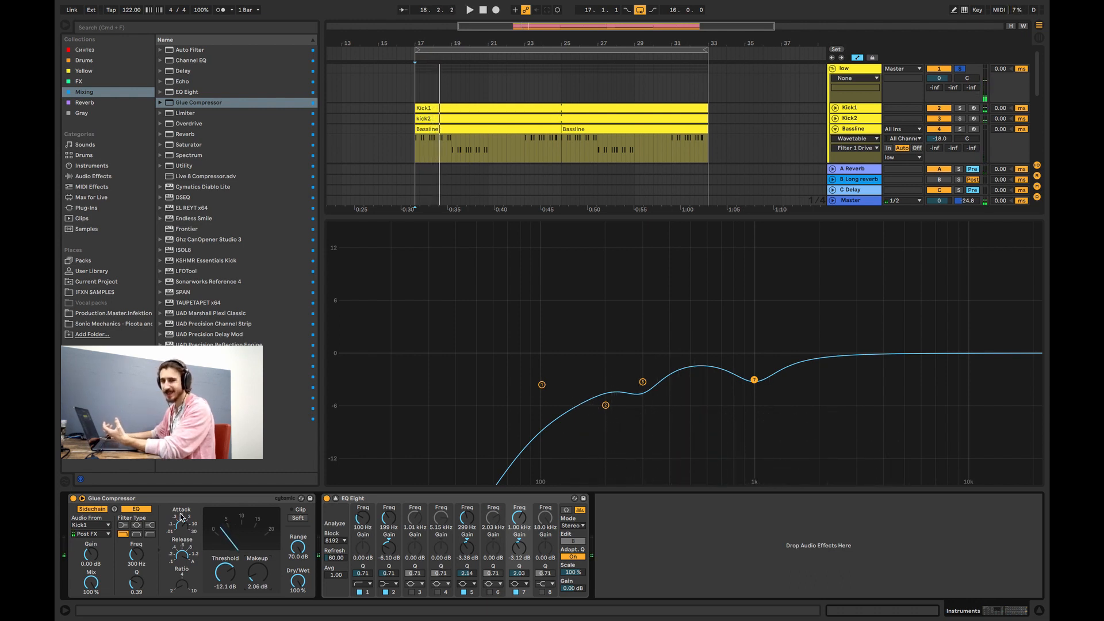
{"action": "left_click", "coordinate": [468, 9]}
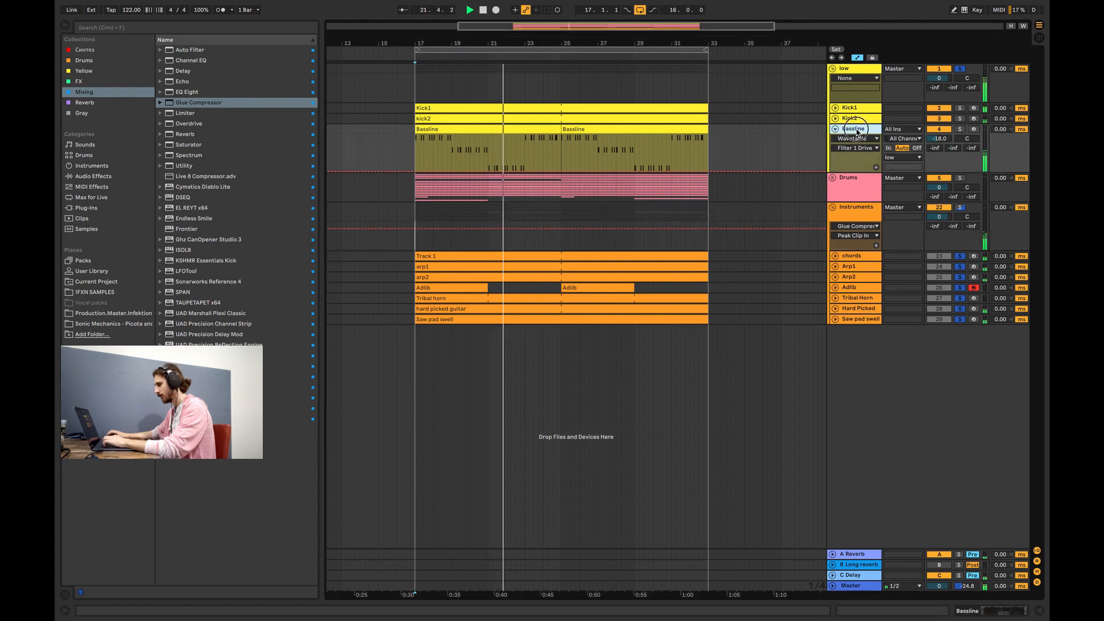
Add a Glue Compressor to the Bassline with its sidechain EQ filtering turned on
{"action": "left_click", "coordinate": [854, 129]}
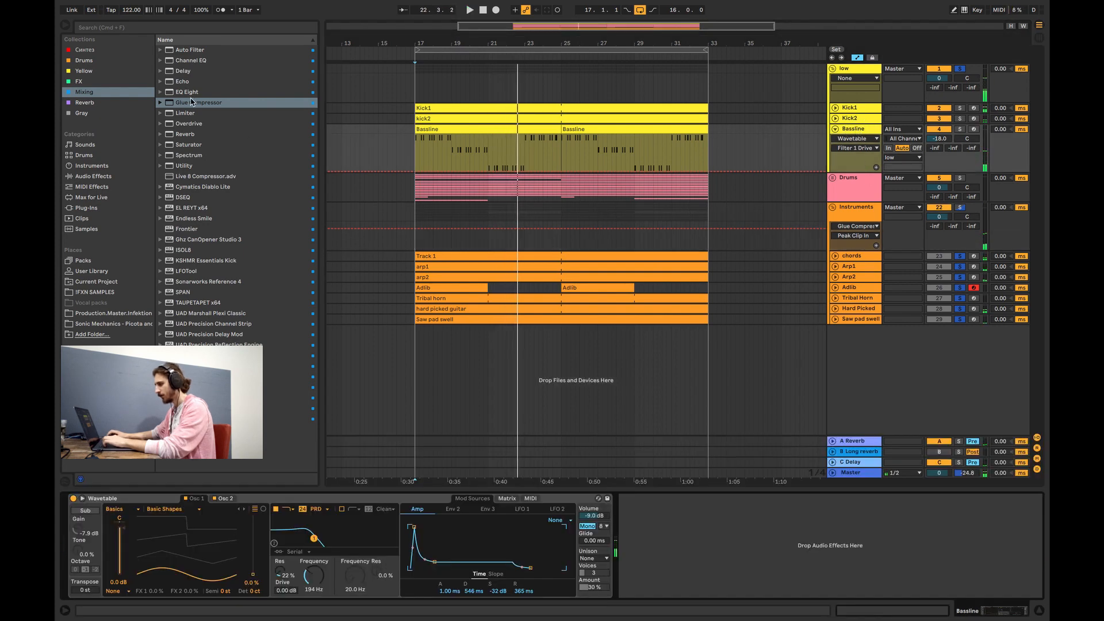
{"action": "double_click", "coordinate": [198, 102]}
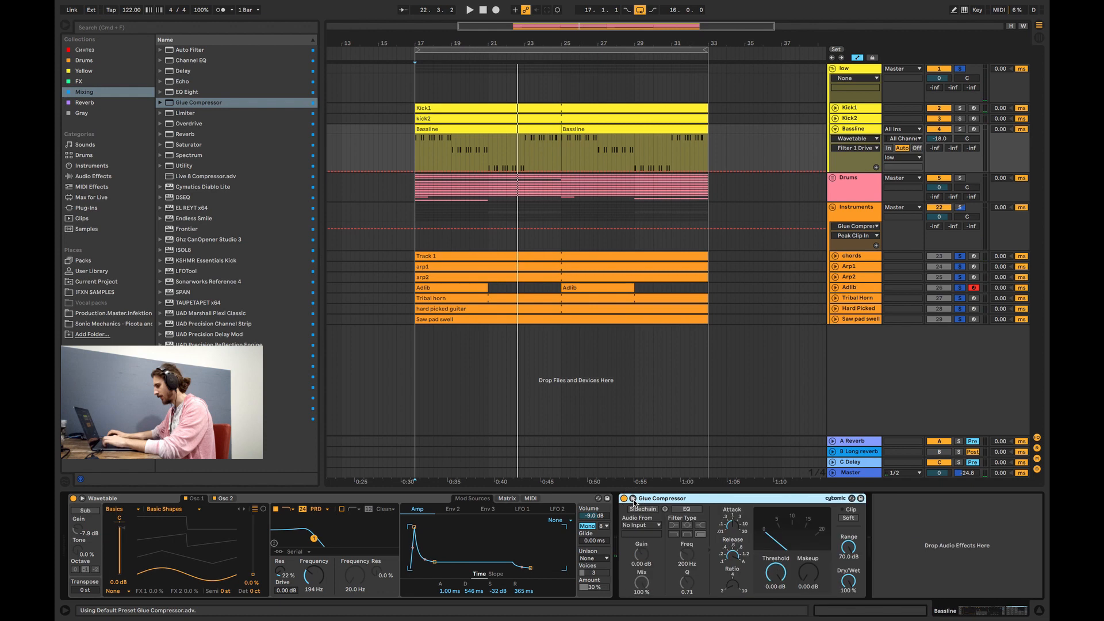
{"action": "left_click", "coordinate": [855, 148]}
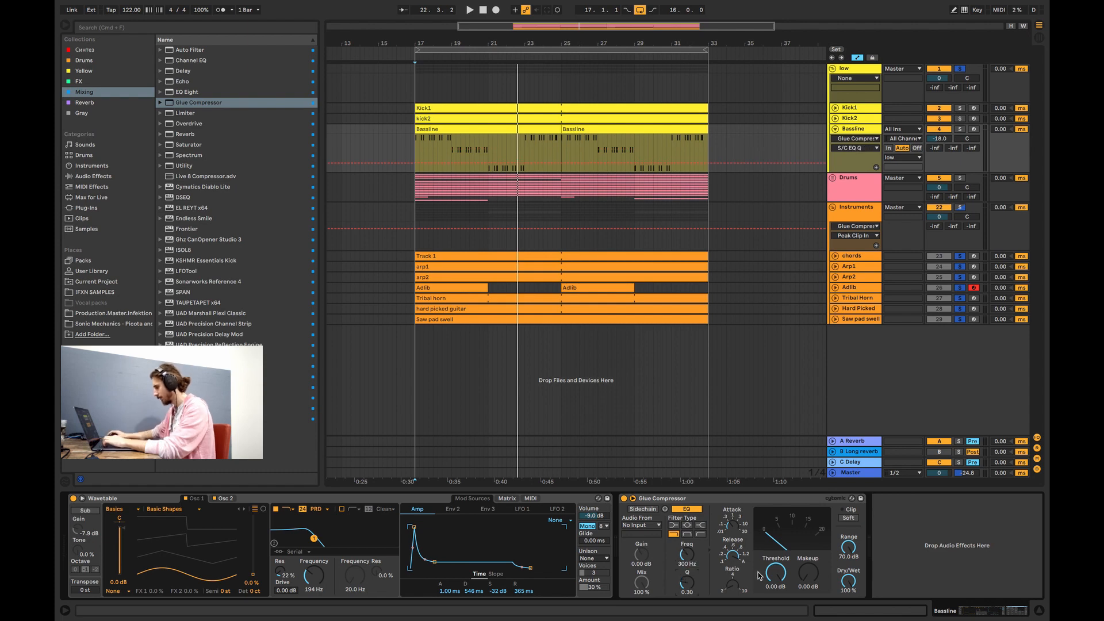
Set the Bassline compressor threshold to -12.1 dB and enable Sidechain with Audio From 'low'
{"action": "left_click", "coordinate": [468, 9]}
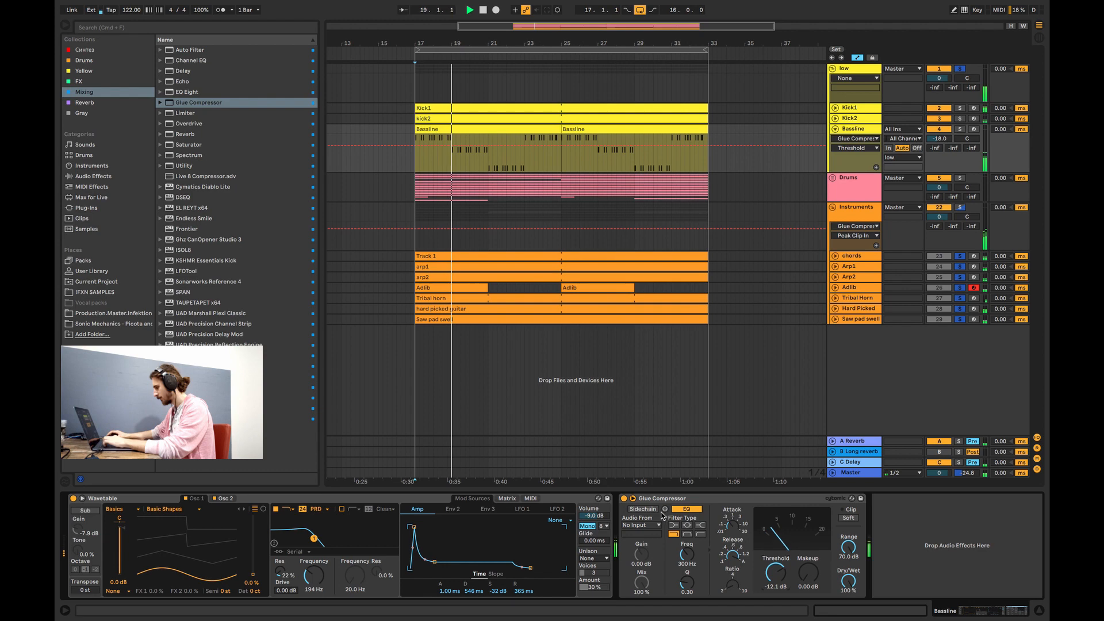
{"action": "left_click", "coordinate": [663, 508]}
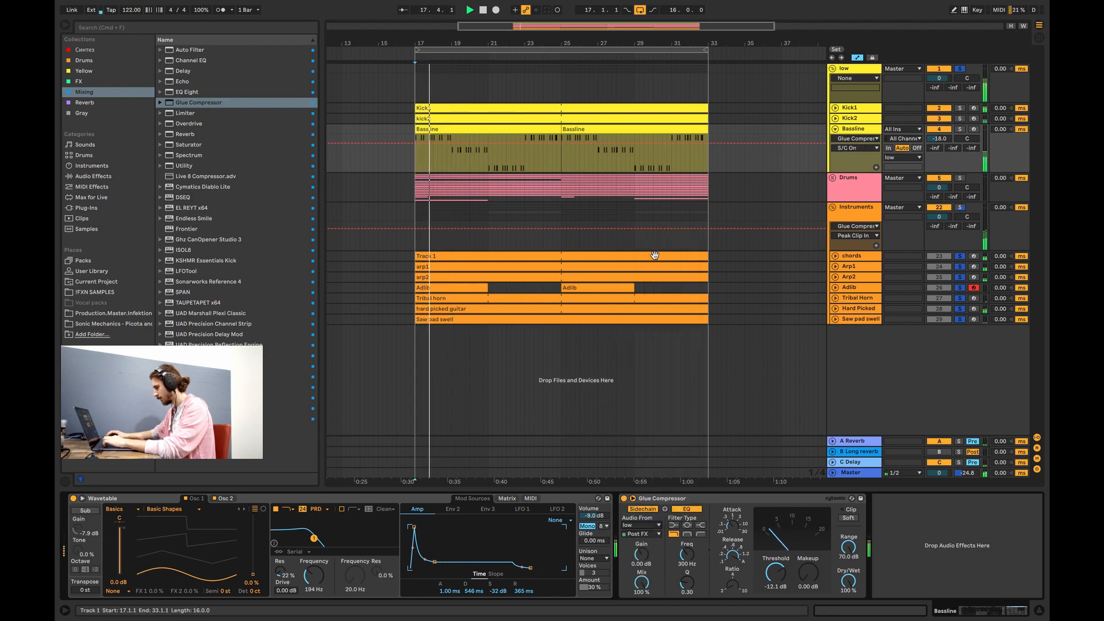
{"action": "left_click", "coordinate": [640, 524]}
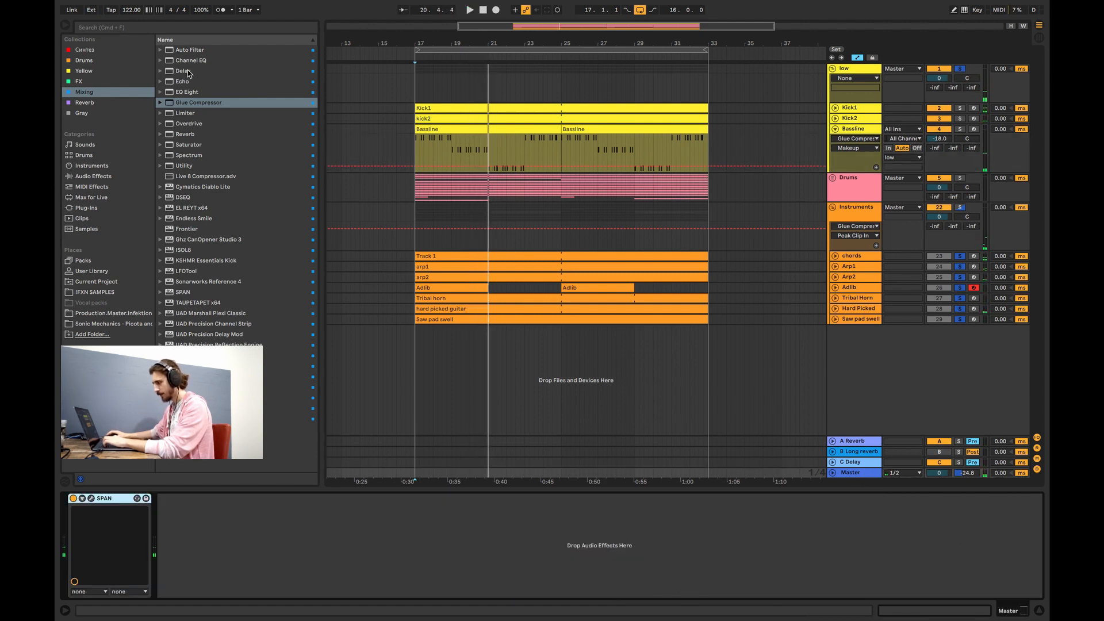
Add an Auto Filter to the Master chain, lower its cutoff to ~126 Hz and play the mix
{"action": "double_click", "coordinate": [190, 50]}
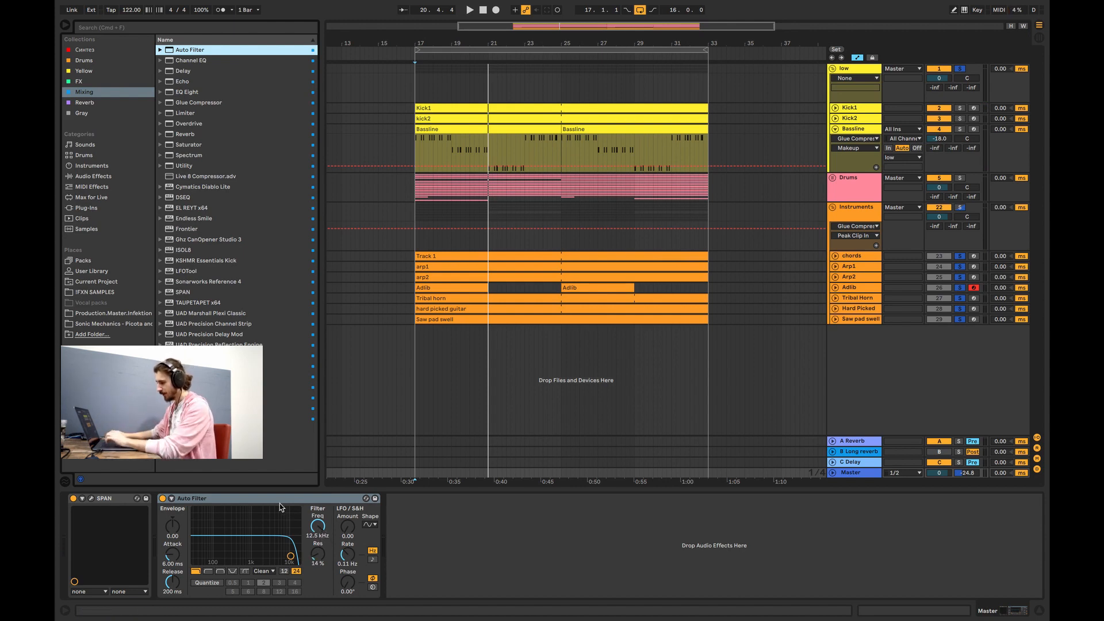
{"action": "mouse_move", "coordinate": [308, 494]}
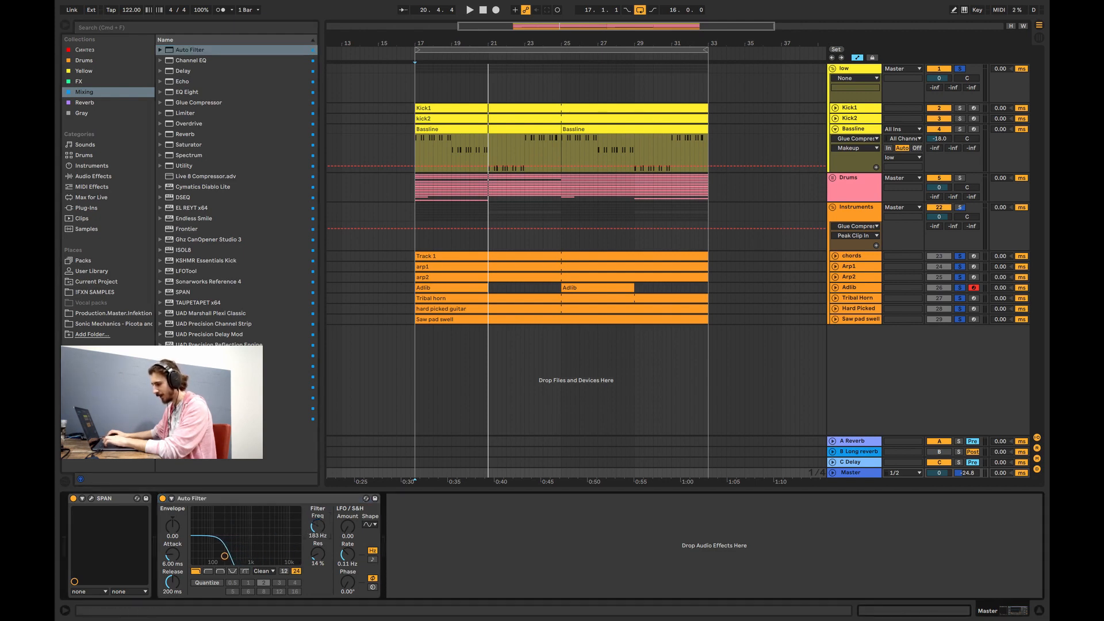
{"action": "left_click", "coordinate": [468, 10]}
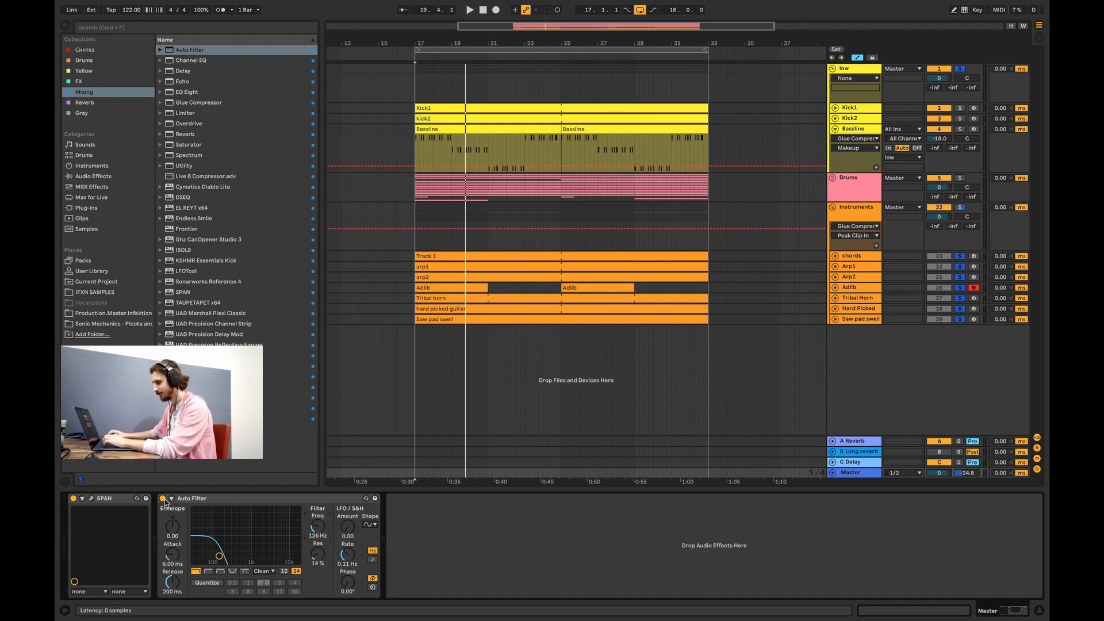
{"action": "left_click", "coordinate": [468, 10]}
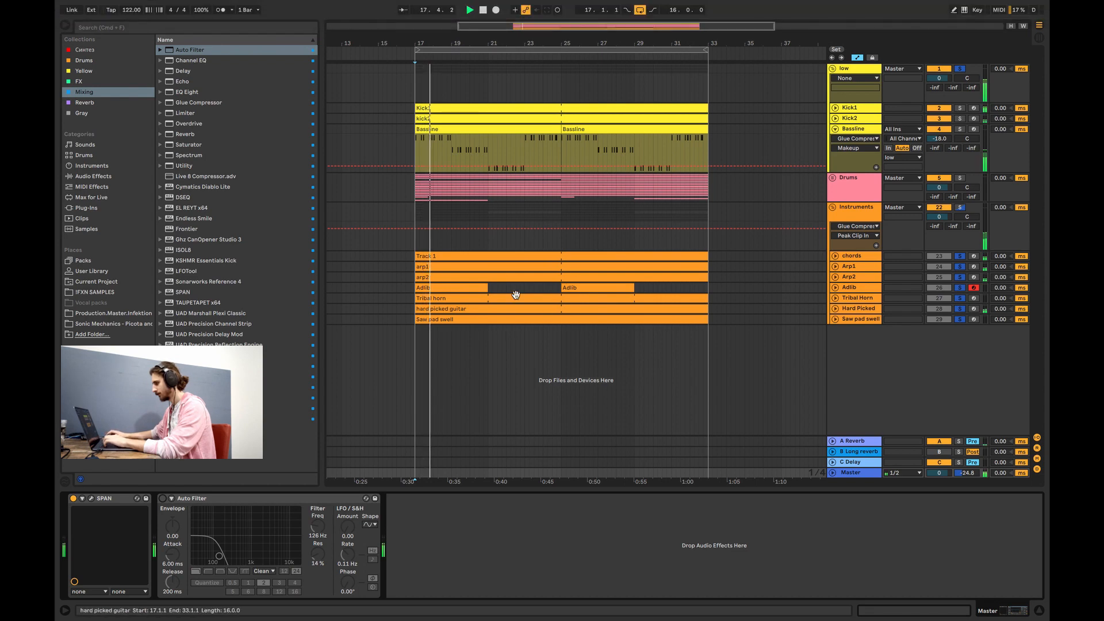
Unfold the Drums group and expand both closed hat1 tracks
{"action": "left_click", "coordinate": [834, 66]}
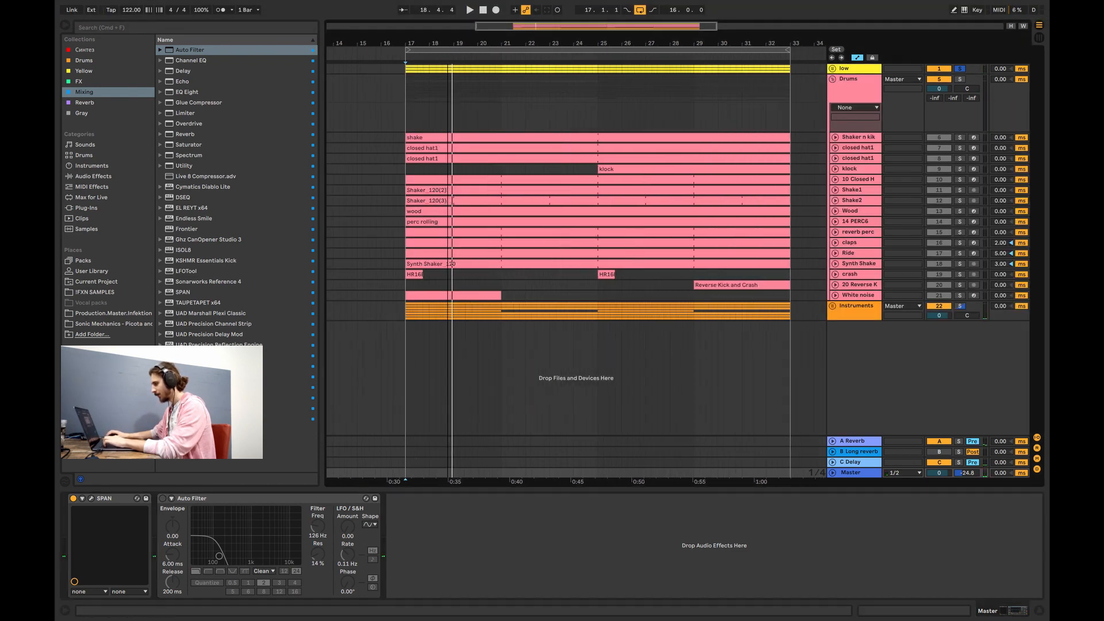
{"action": "left_click", "coordinate": [857, 136]}
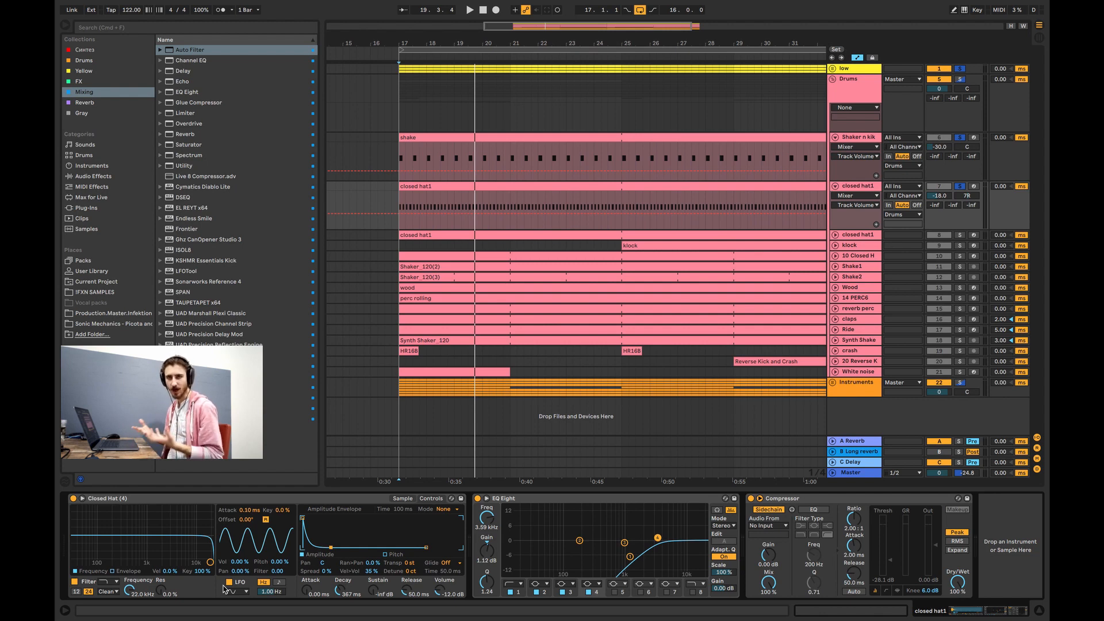
{"action": "left_click", "coordinate": [469, 9]}
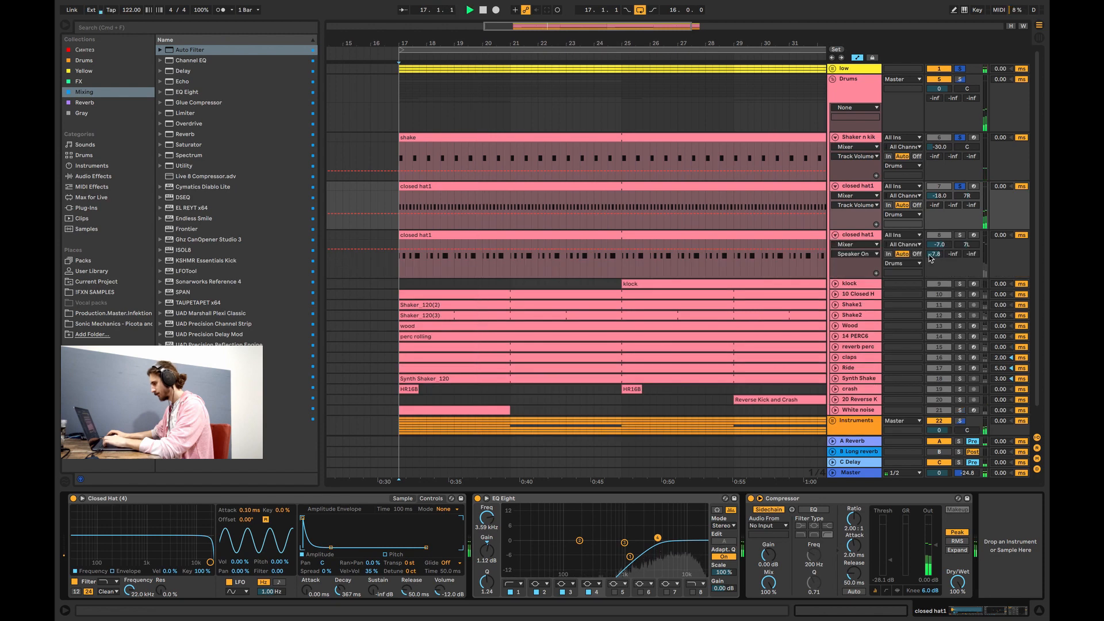
Turn the second closed hat1 down to -30.4 dB and pan the pair to 12R and 12L
{"action": "left_click", "coordinate": [854, 254]}
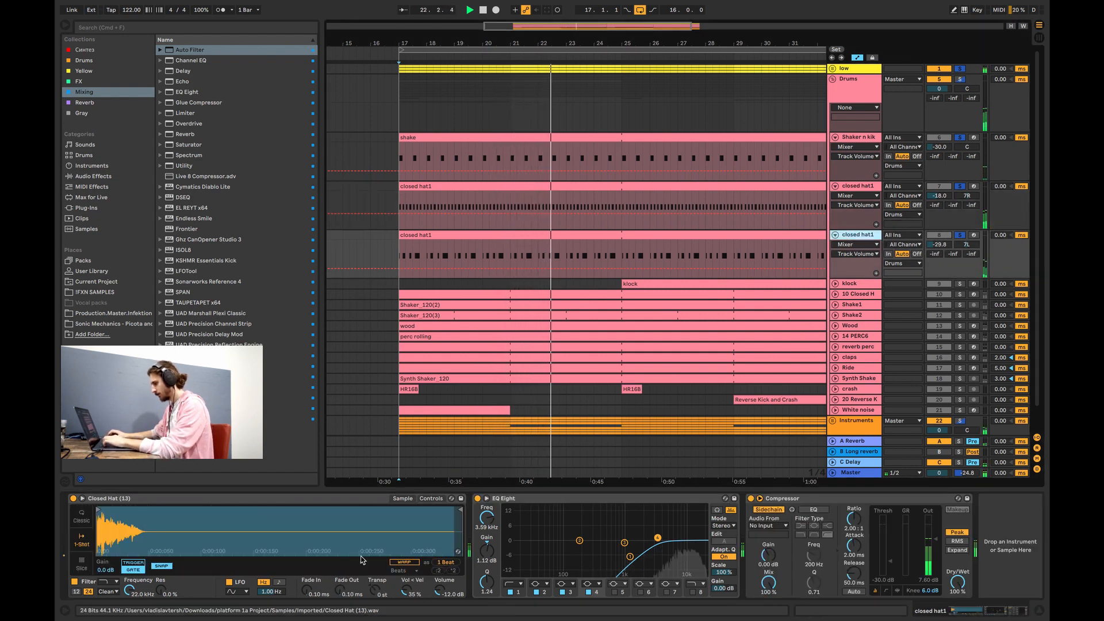
{"action": "left_click", "coordinate": [430, 499]}
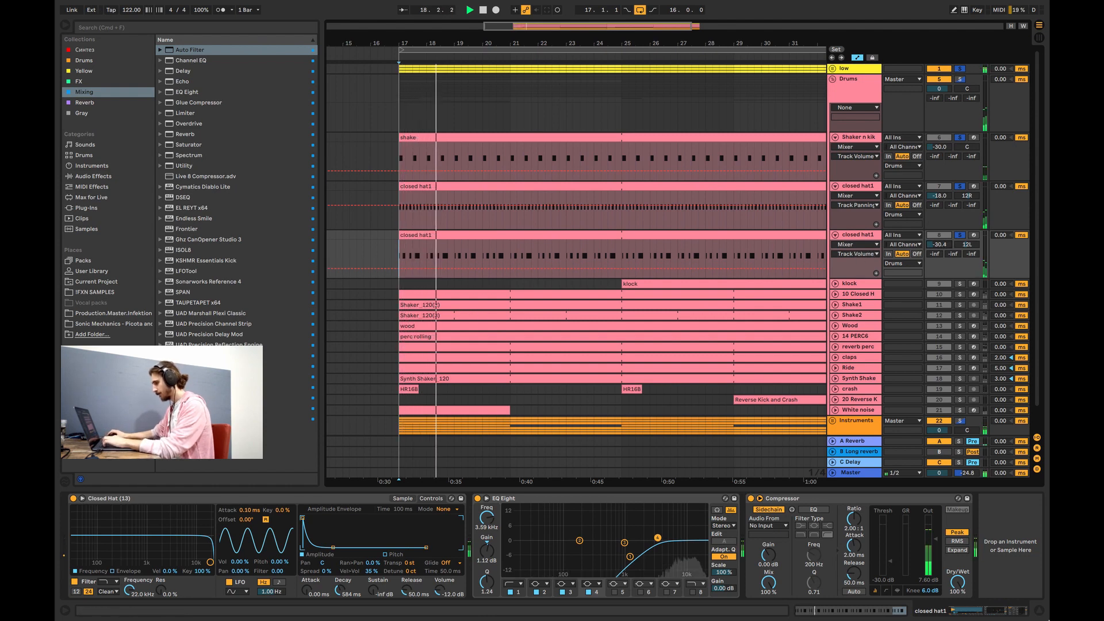
{"action": "left_click", "coordinate": [856, 294]}
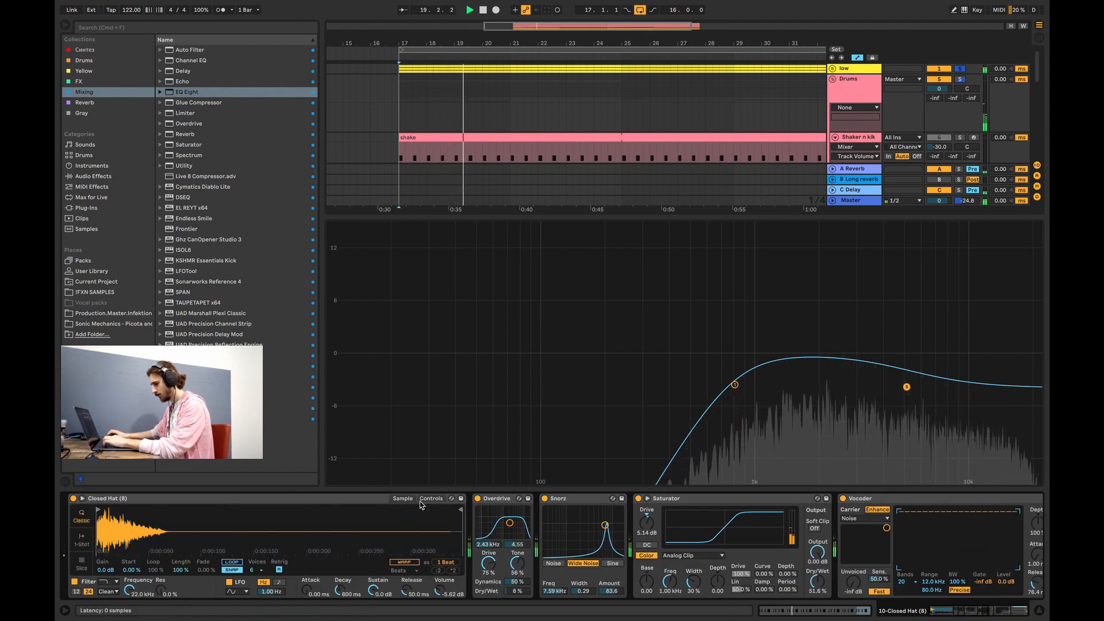
Set 10 Closed H −18.2 dB, Shake1 −30 dB 13R, Shake2 −24 dB 14L, Wood −22.5 dB 4L
{"action": "left_click", "coordinate": [430, 499]}
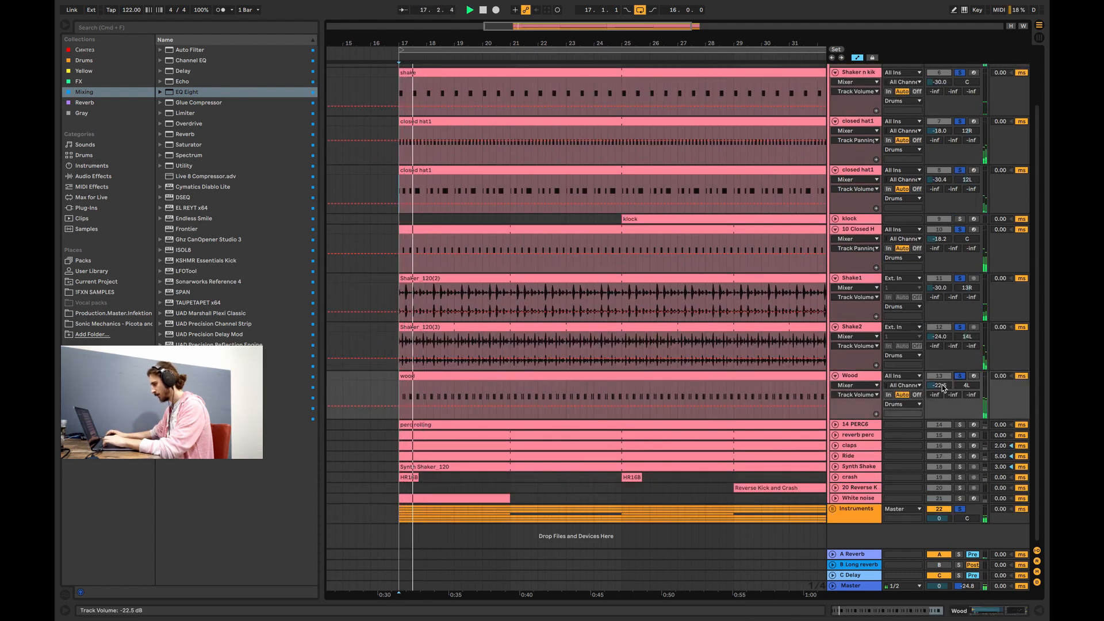
Collapse the drum lanes and set 14 PERC6 to −7.5 dB panned 4R
{"action": "left_click", "coordinate": [856, 395]}
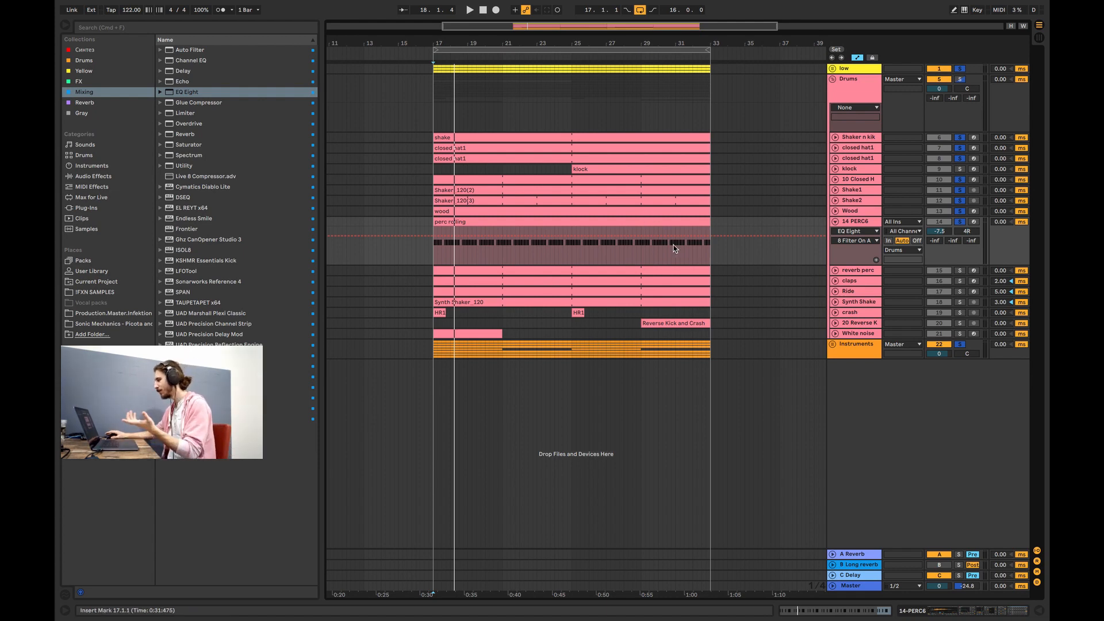
Set the claps EQ Eight band 1 to 200 Hz and band 3 to 1.02 kHz at −2.60 dB
{"action": "left_click", "coordinate": [442, 211]}
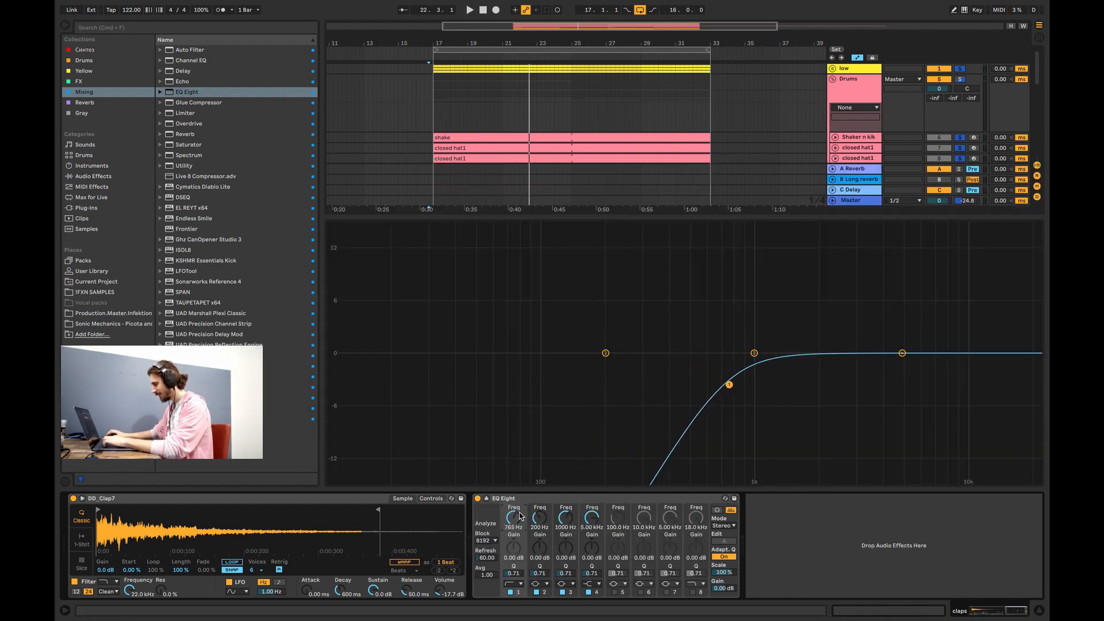
{"action": "mouse_move", "coordinate": [753, 456]}
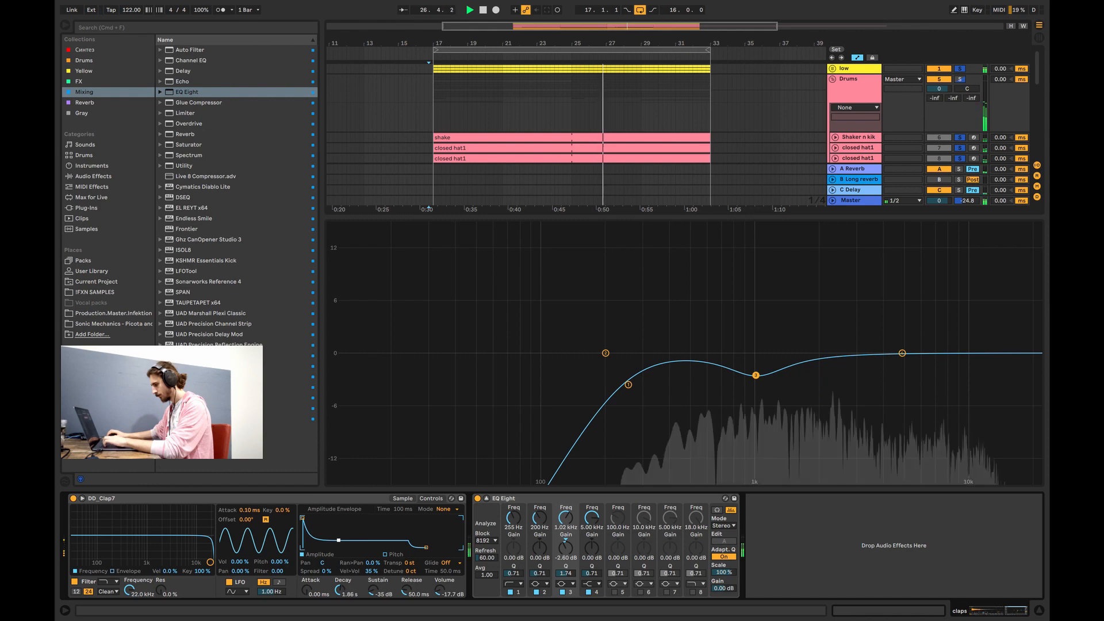
{"action": "left_click", "coordinate": [483, 10]}
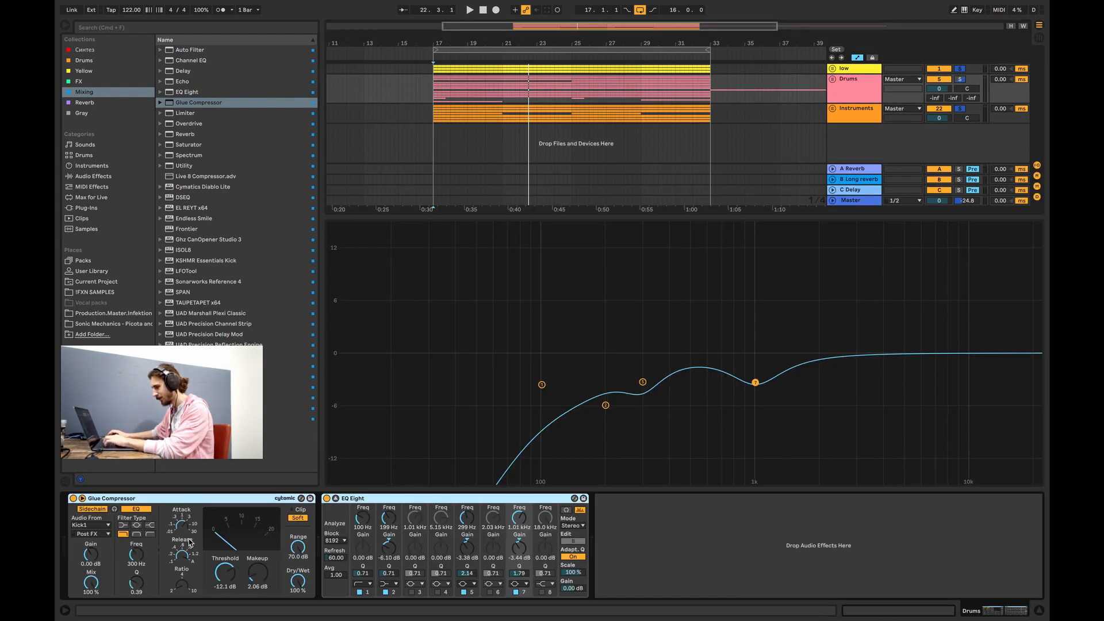
Set the Drums Glue Compressor to −12.1 dB threshold and 2.06 dB makeup gain
{"action": "left_click", "coordinate": [469, 9]}
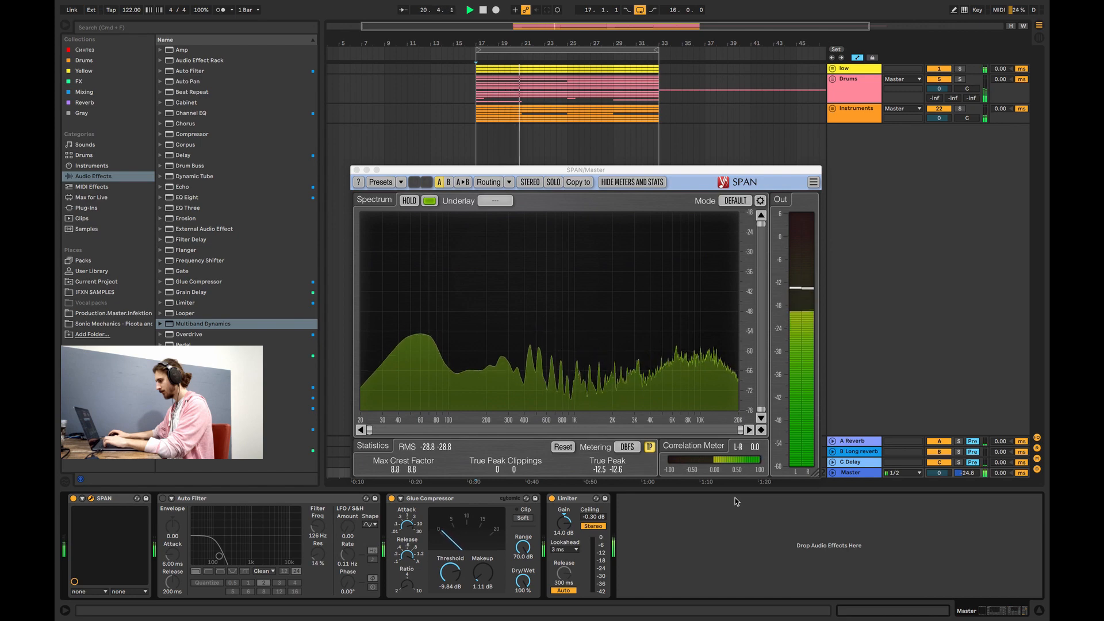
{"action": "mouse_move", "coordinate": [461, 333]}
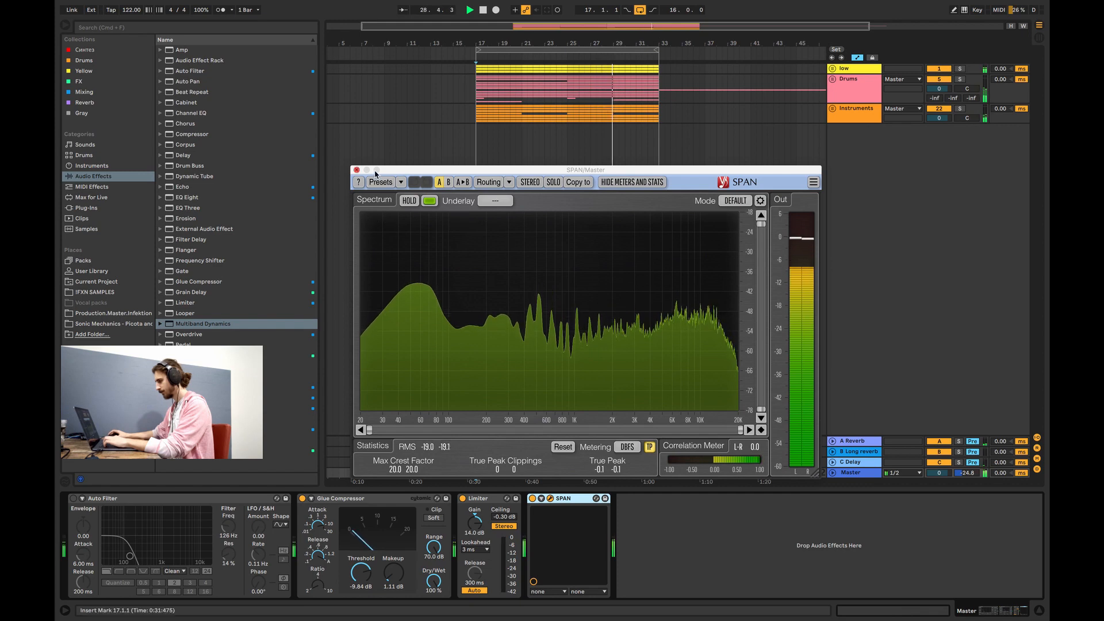
Close the SPAN spectrum analyser window on the Master channel
{"action": "left_click", "coordinate": [356, 169]}
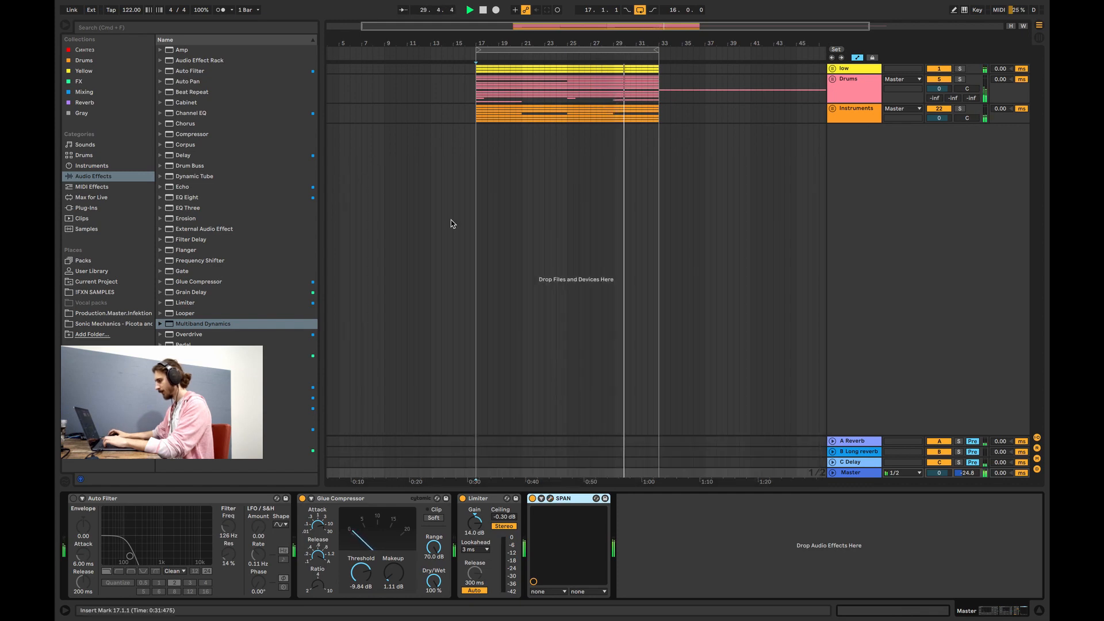